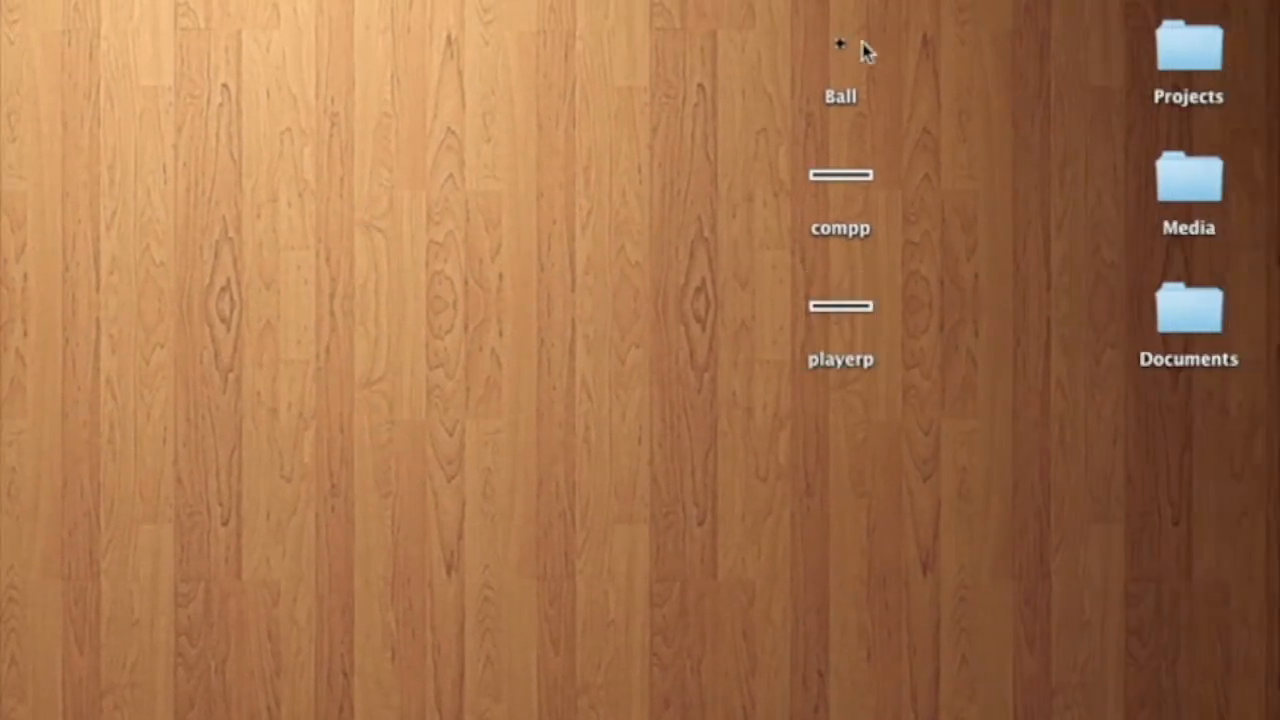
pyautogui.moveTo(900, 112)
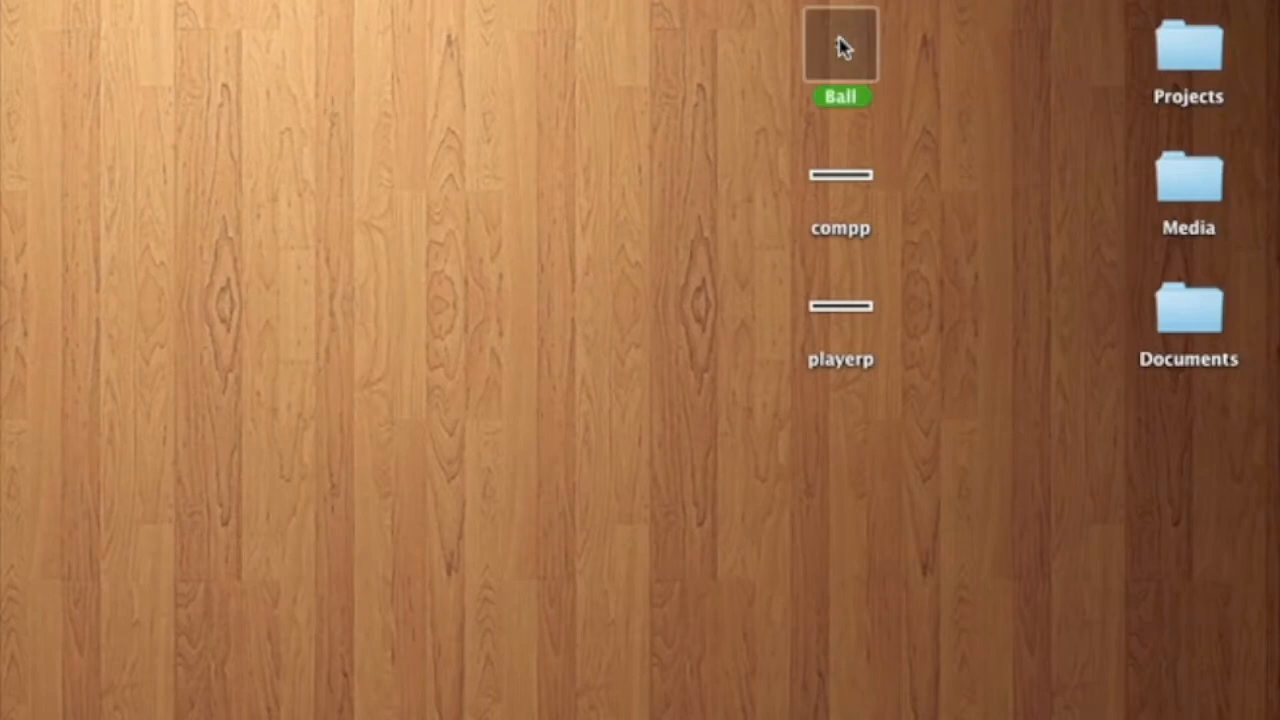
# Save the project as Game on the Desktop and add the Ball, table and paddle images to its target.
pyautogui.click(840, 184)
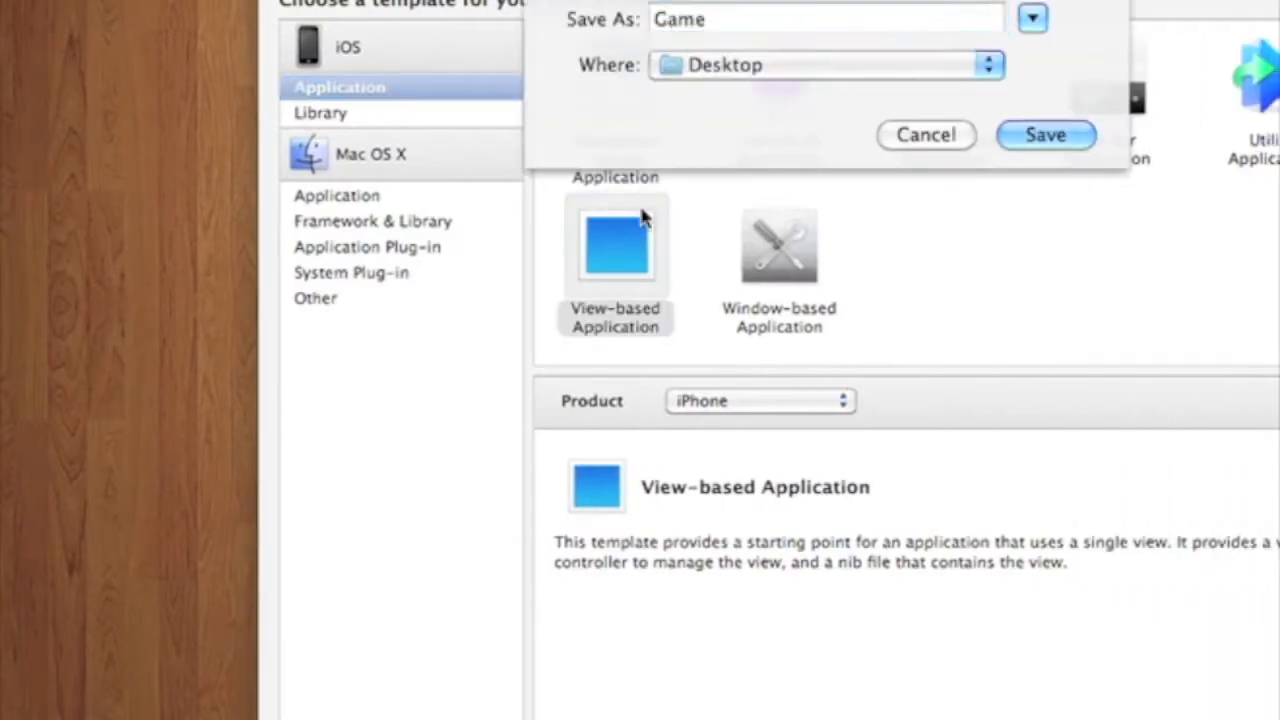
pyautogui.click(1044, 136)
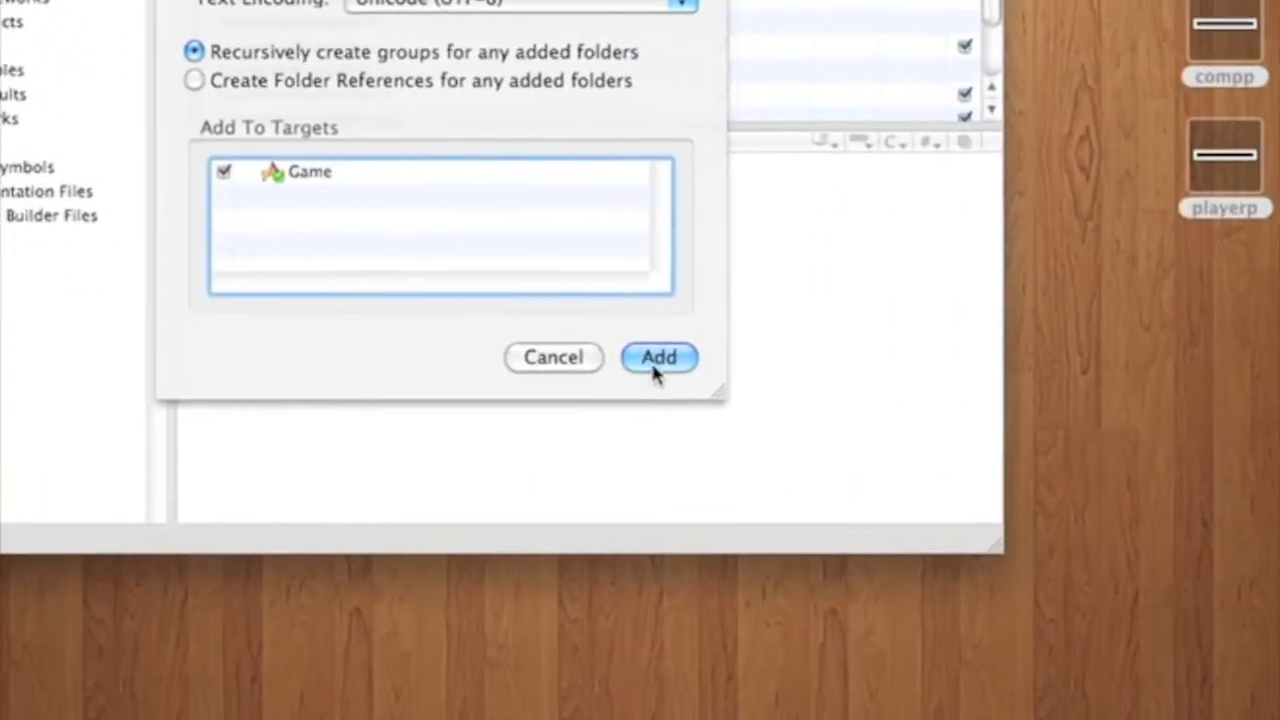
pyautogui.click(658, 356)
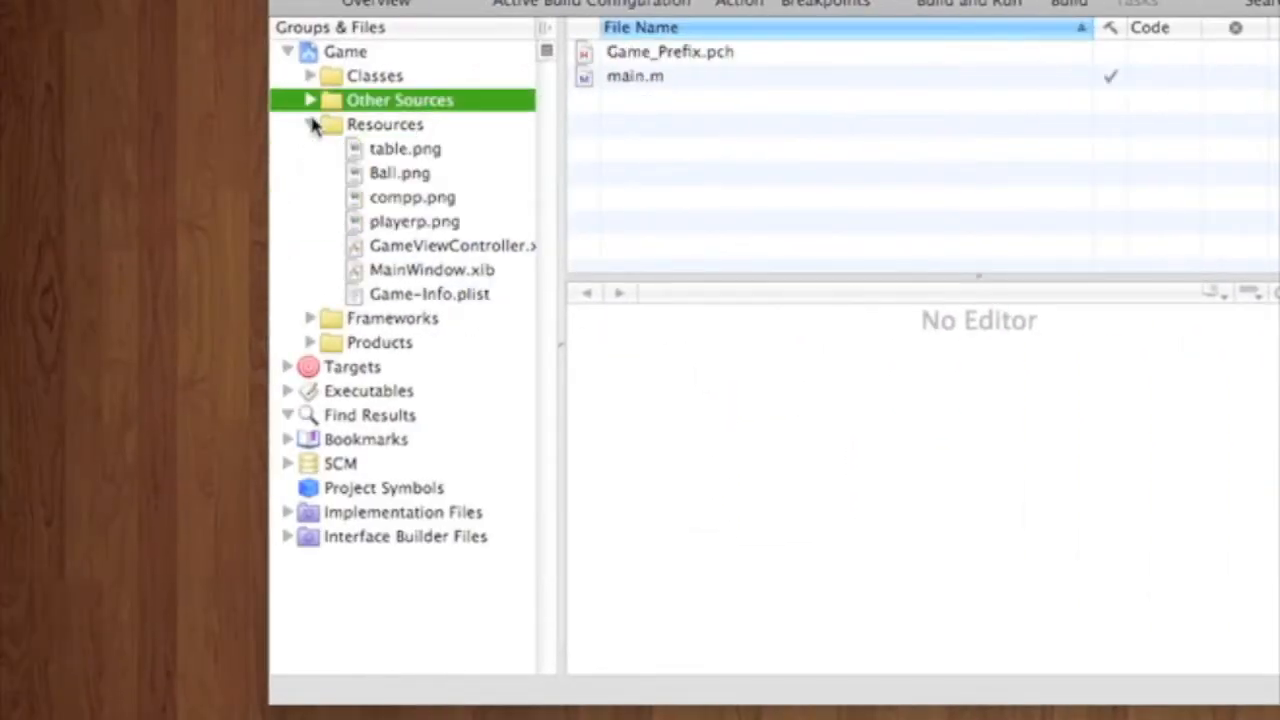
pyautogui.click(376, 76)
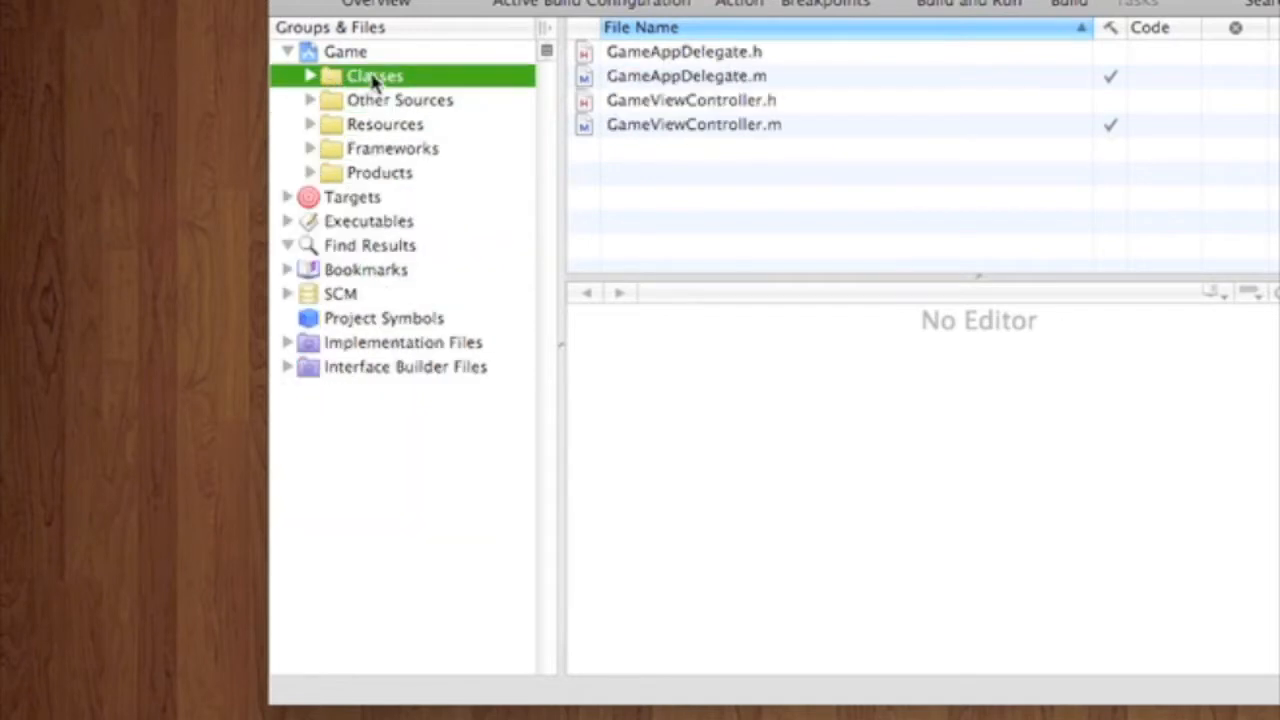
# Create a UIViewController subclass named Second with a XIB in the Classes group.
pyautogui.rightClick(376, 76)
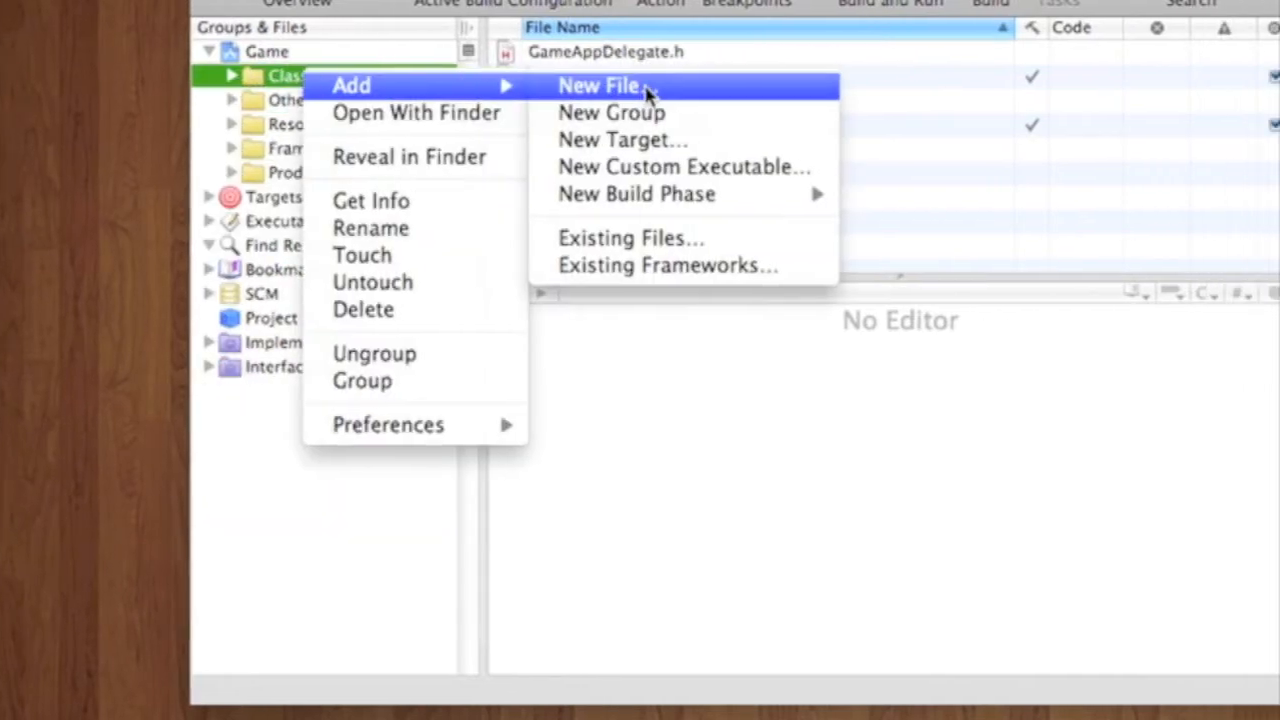
pyautogui.click(598, 84)
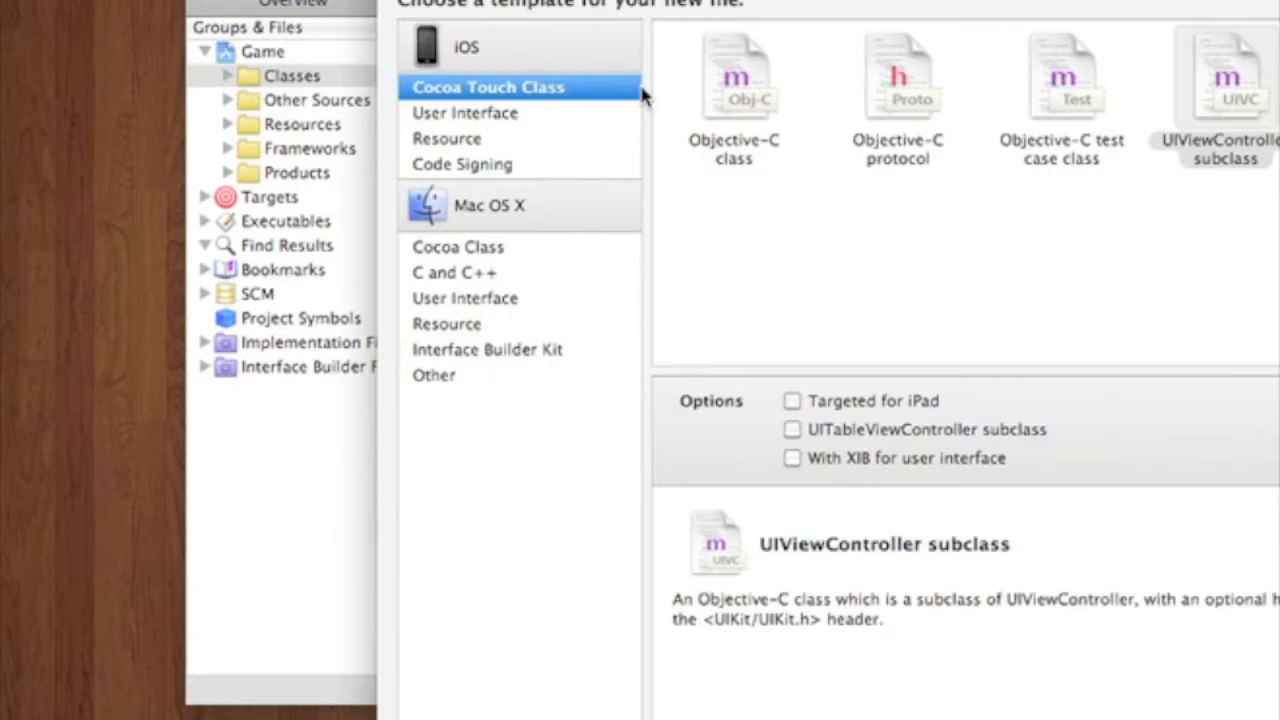
pyautogui.click(1224, 76)
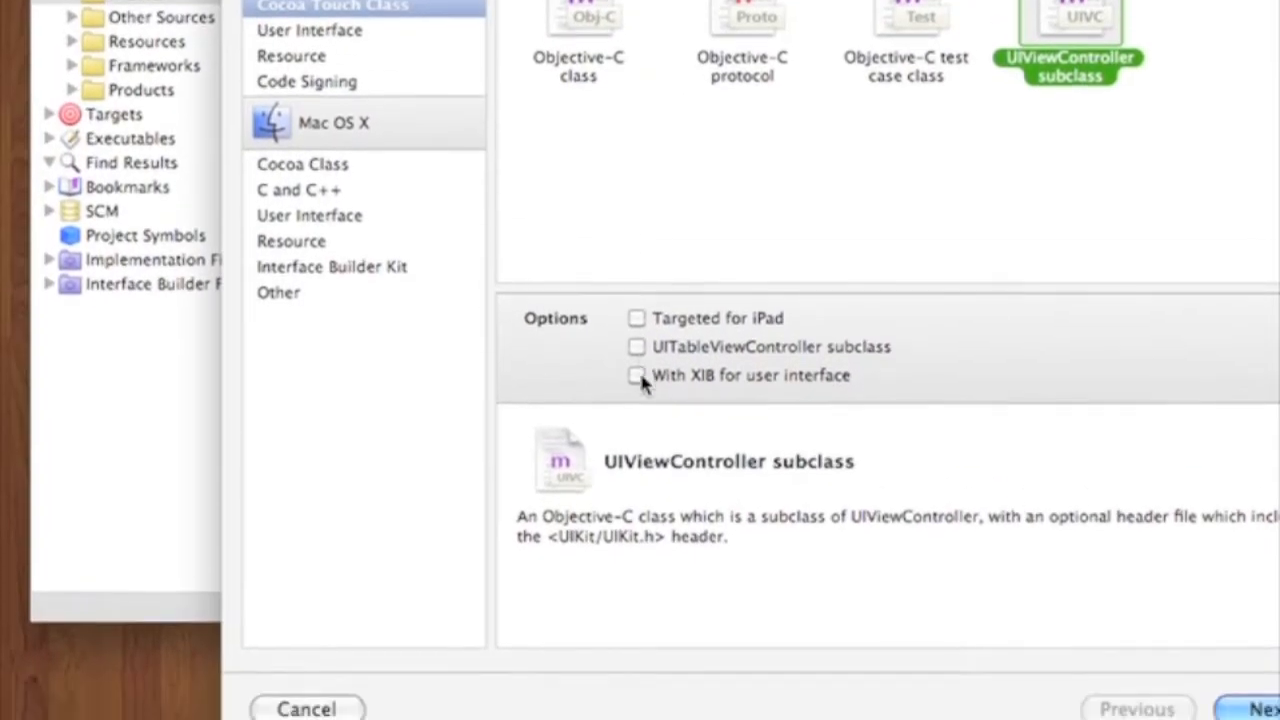
pyautogui.click(1264, 708)
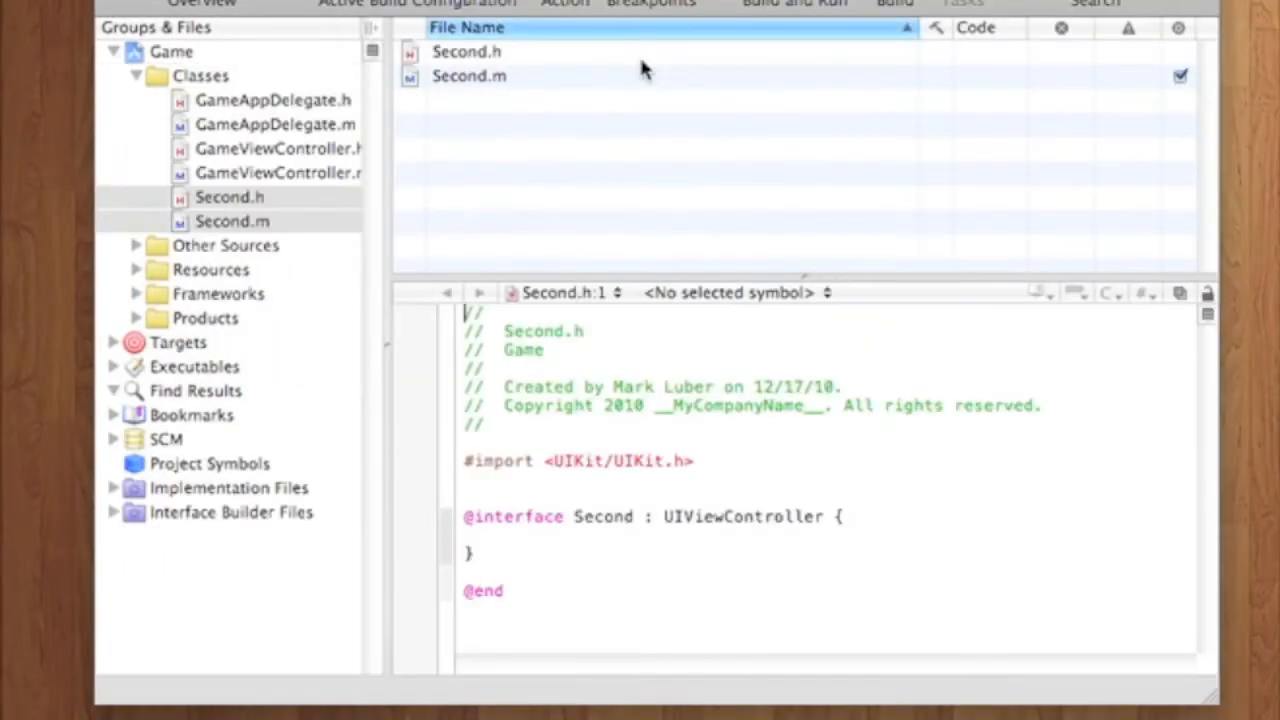
# Begin an -(IBAction) method declaration after the interface braces in GameViewController.h.
pyautogui.click(278, 148)
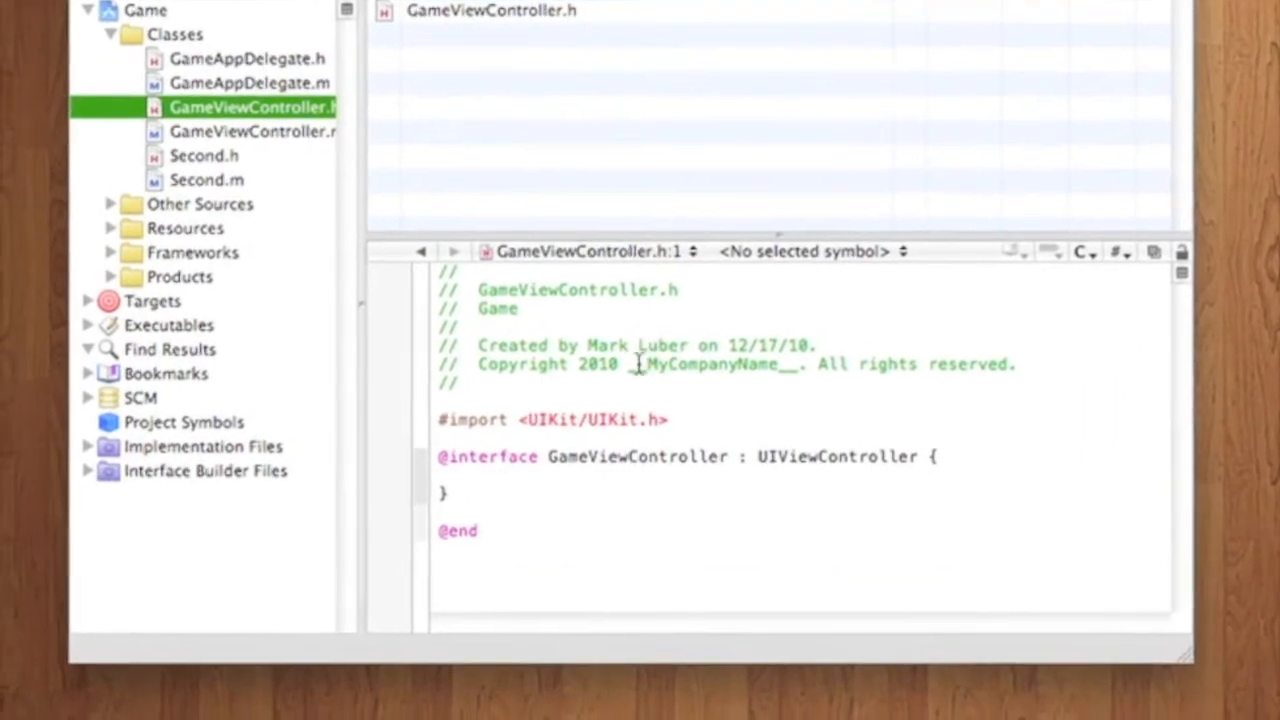
pyautogui.click(204, 156)
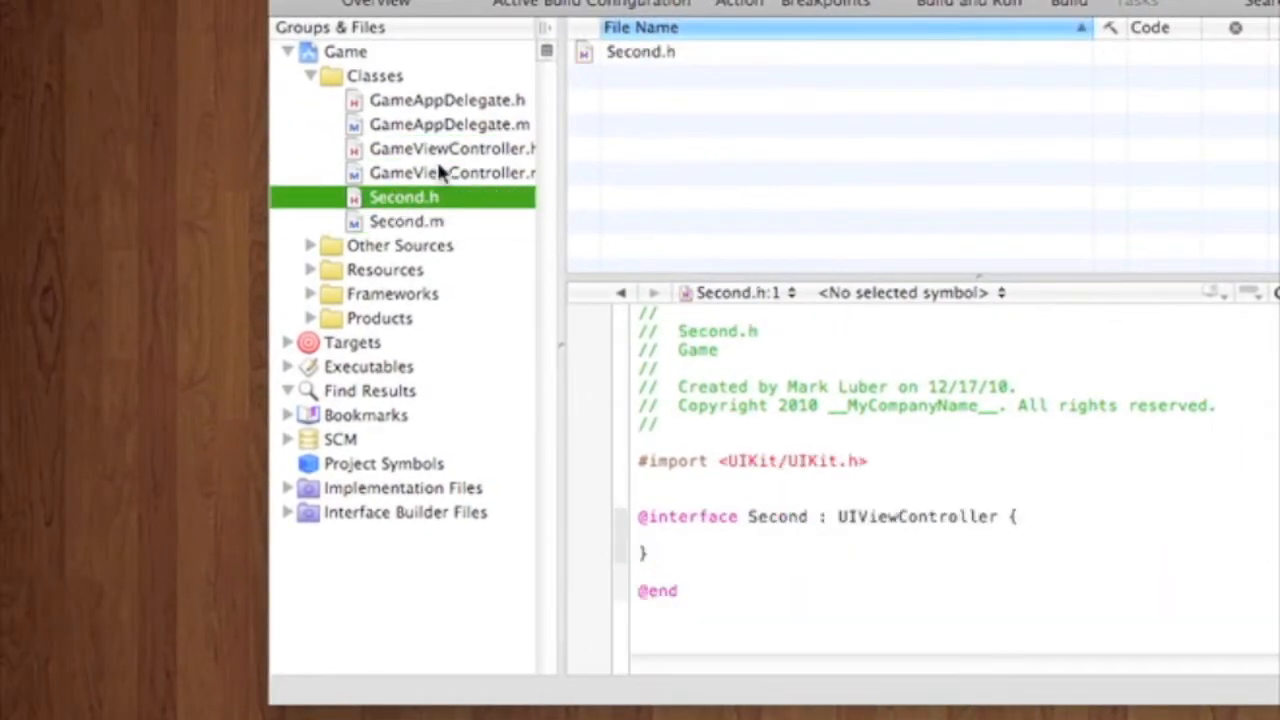
pyautogui.click(452, 148)
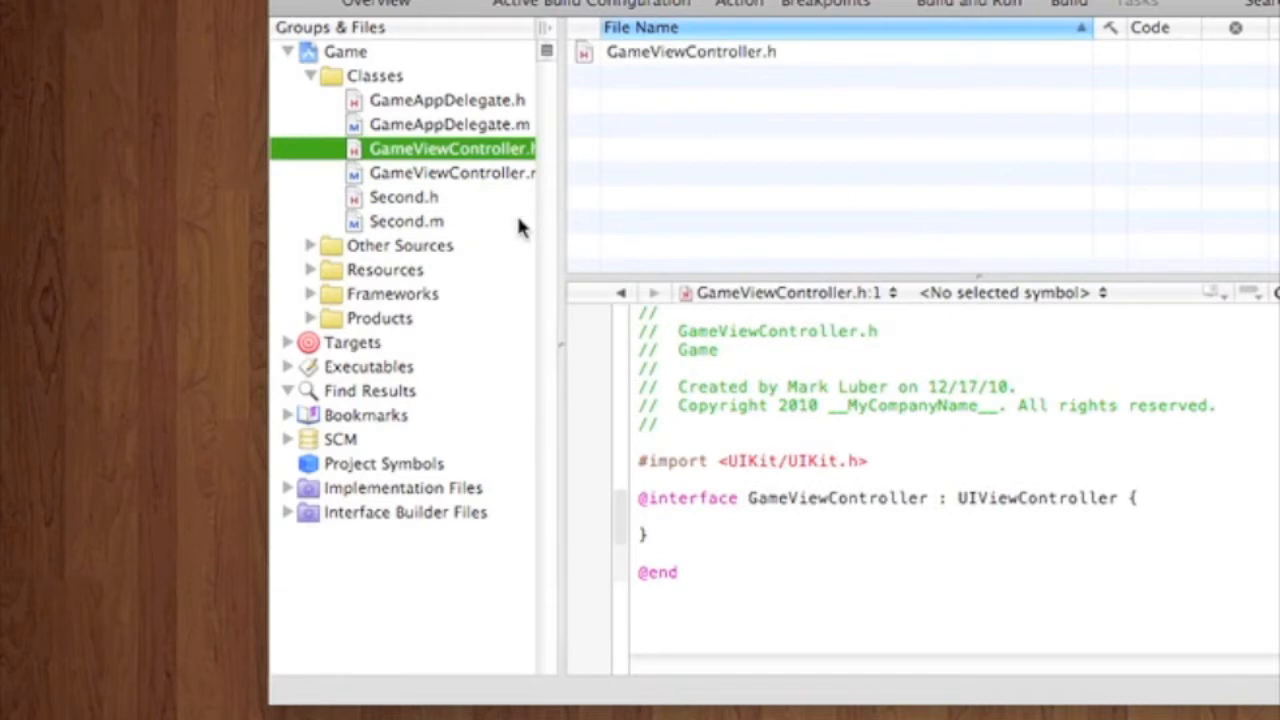
pyautogui.moveTo(472, 178)
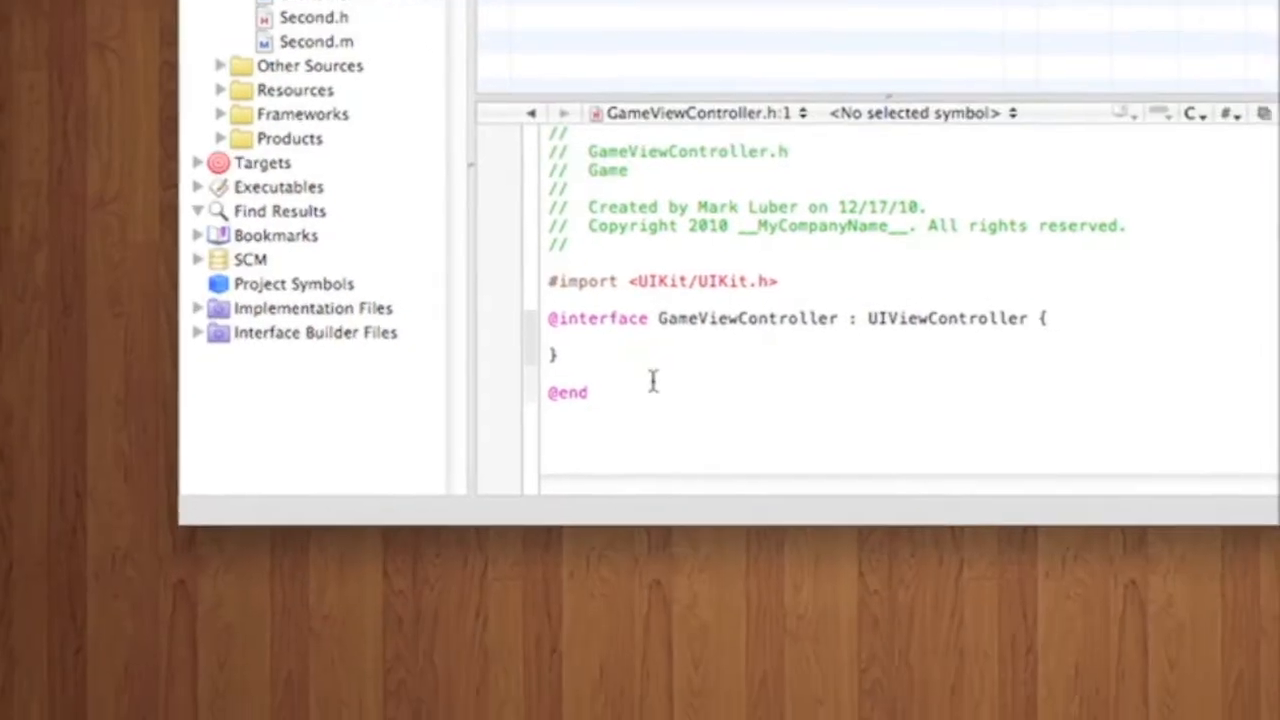
pyautogui.click(554, 368)
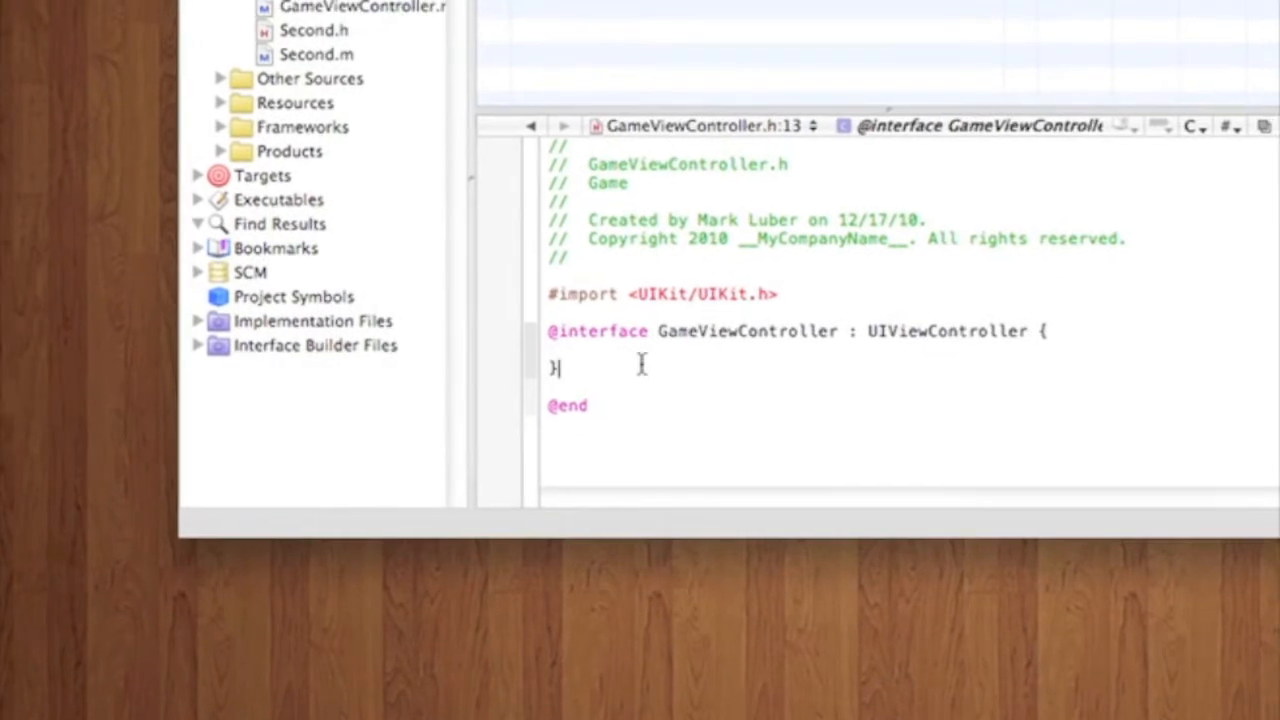
pyautogui.press('return')
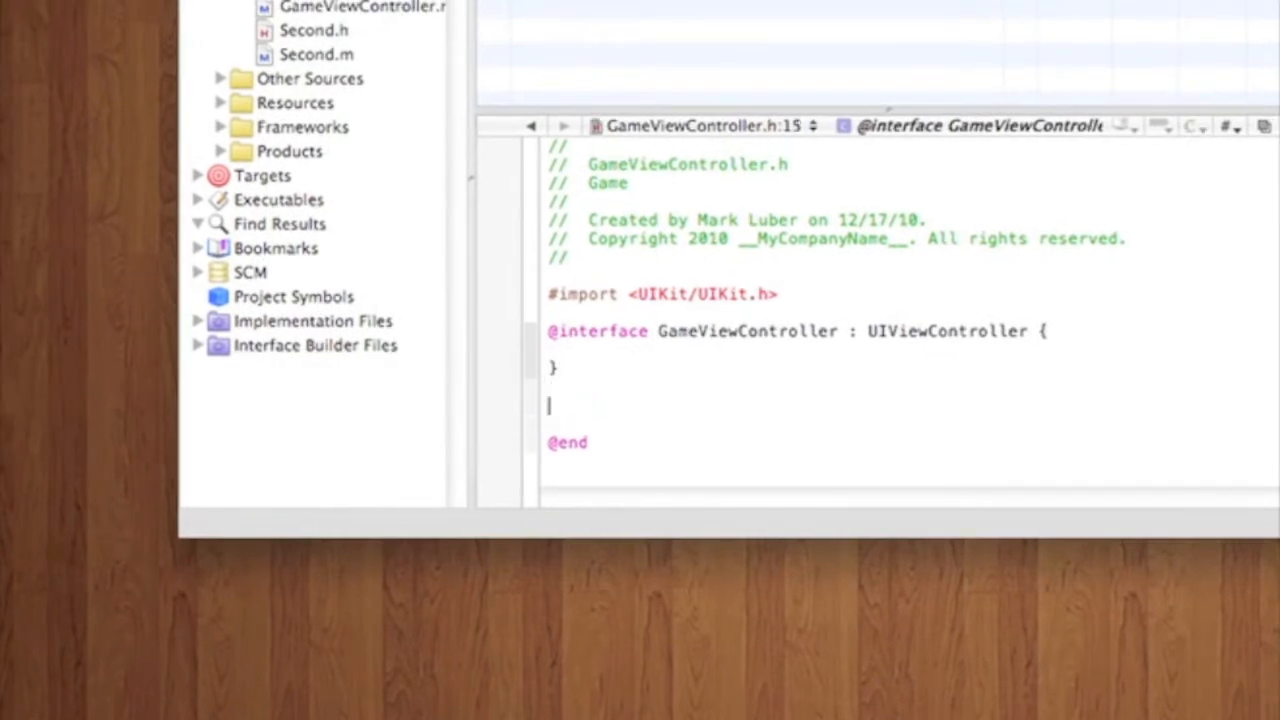
pyautogui.write('-(')
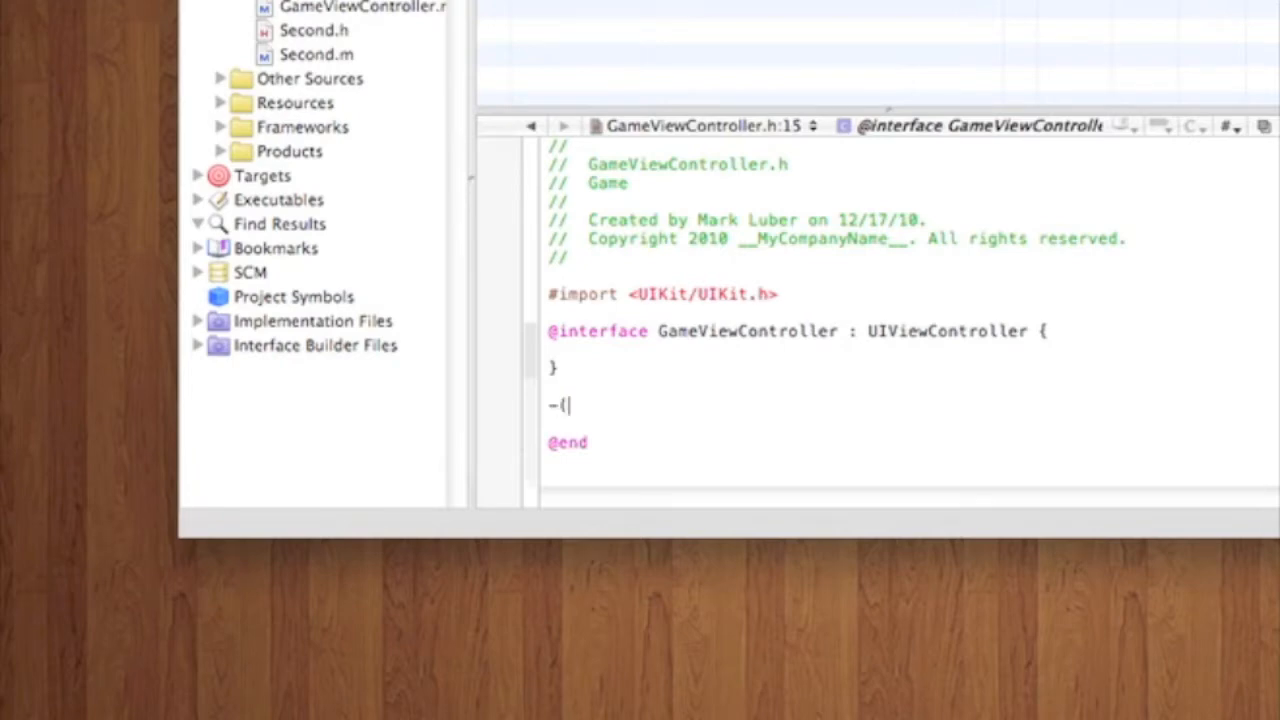
pyautogui.write('IBAction)')
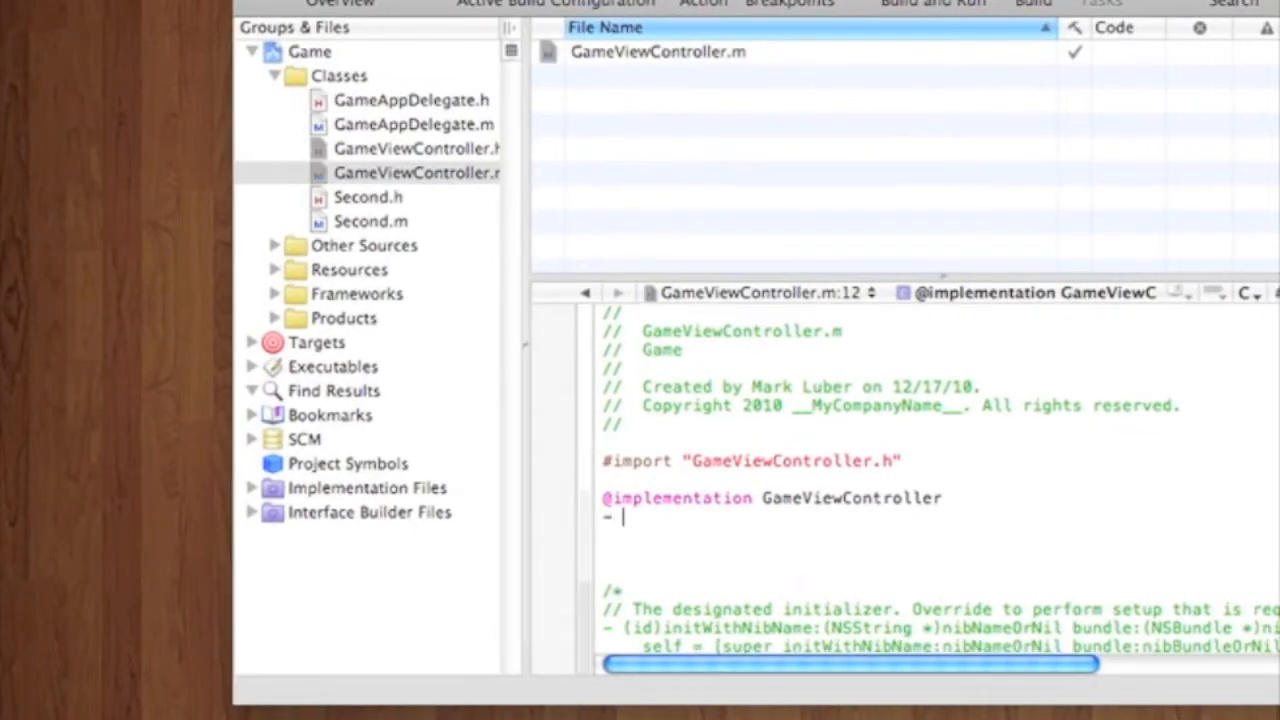
# Write -(IBAction)next presenting the second view controller modally with animated:YES.
pyautogui.write('(IBAction)necx')
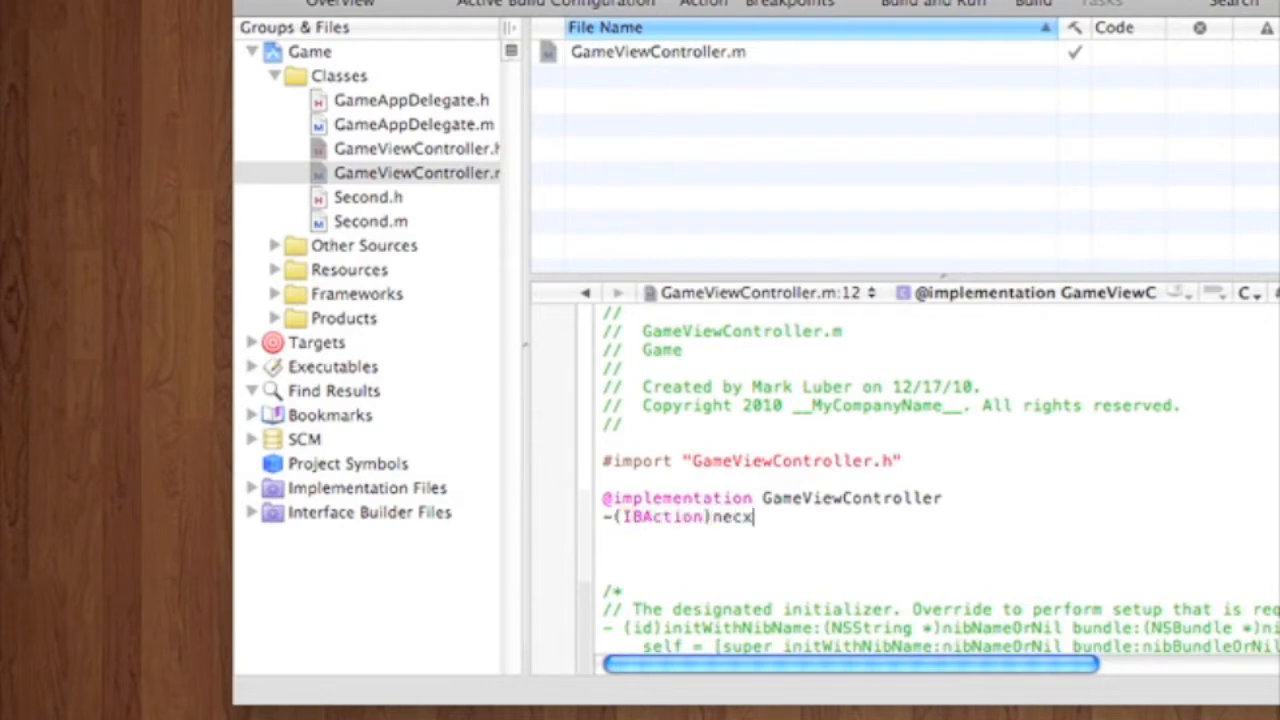
pyautogui.write('next {')
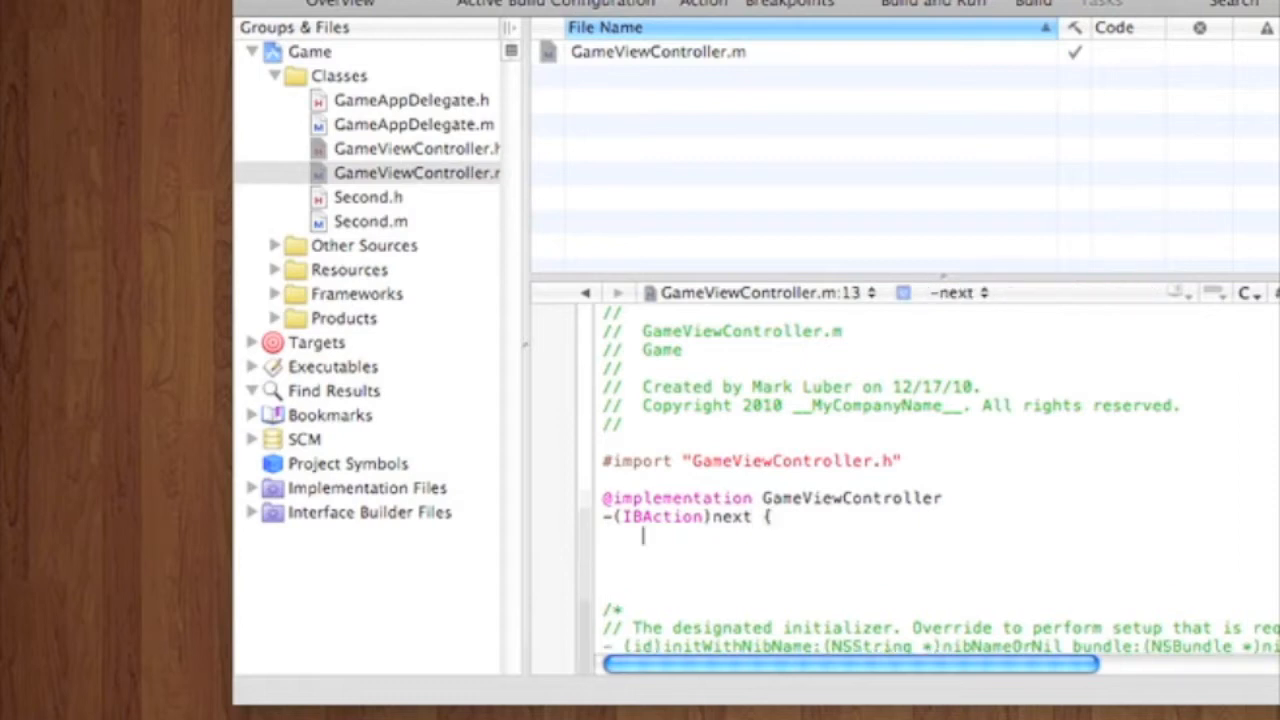
pyautogui.write('[se')
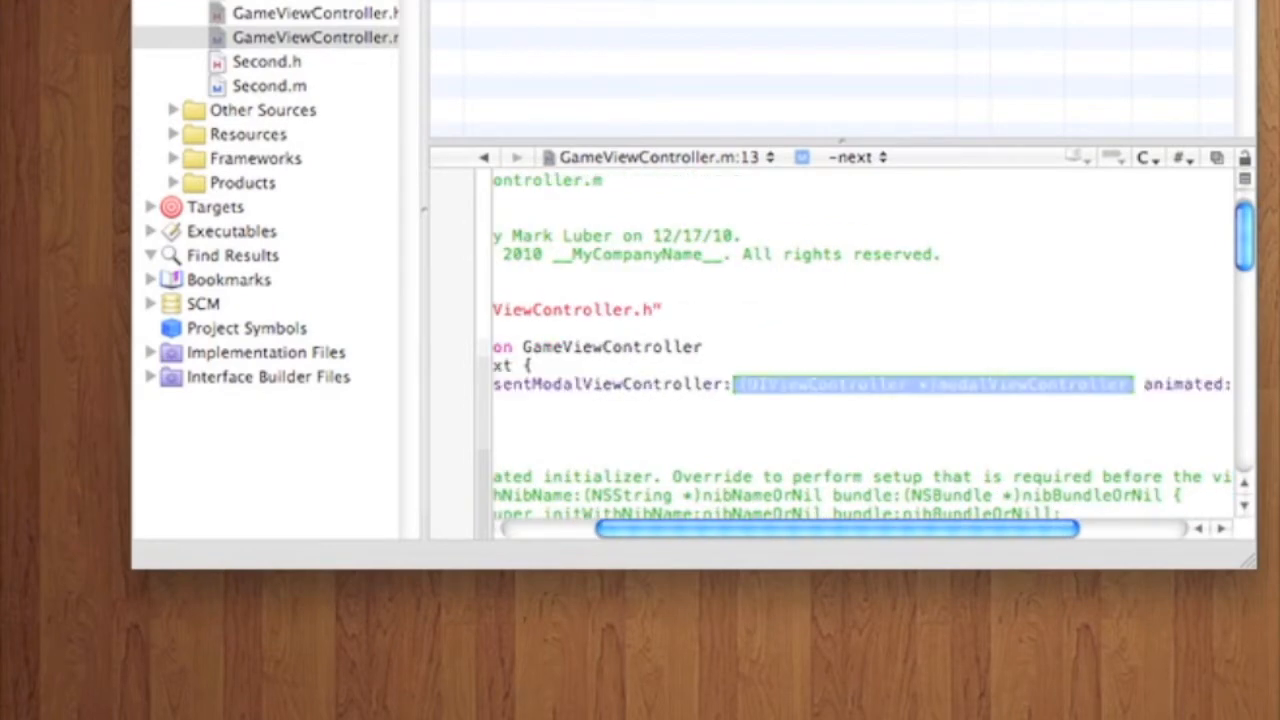
pyautogui.write('second')
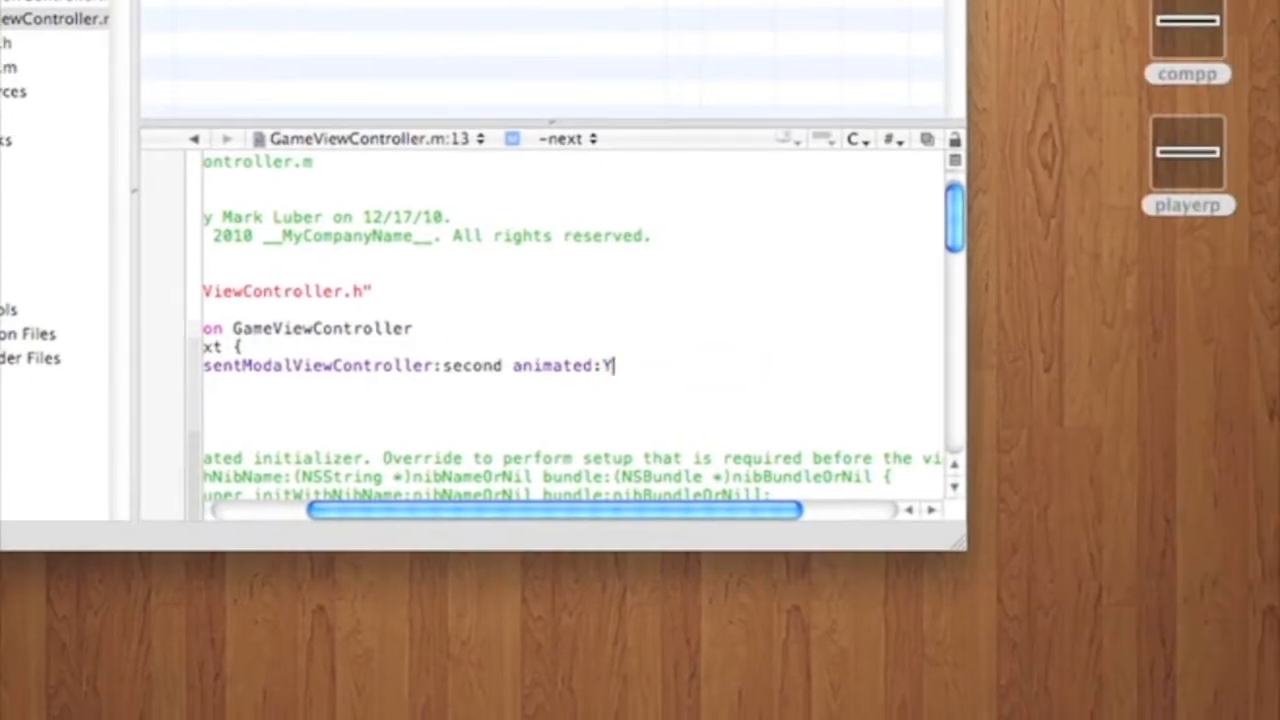
pyautogui.write('ES];')
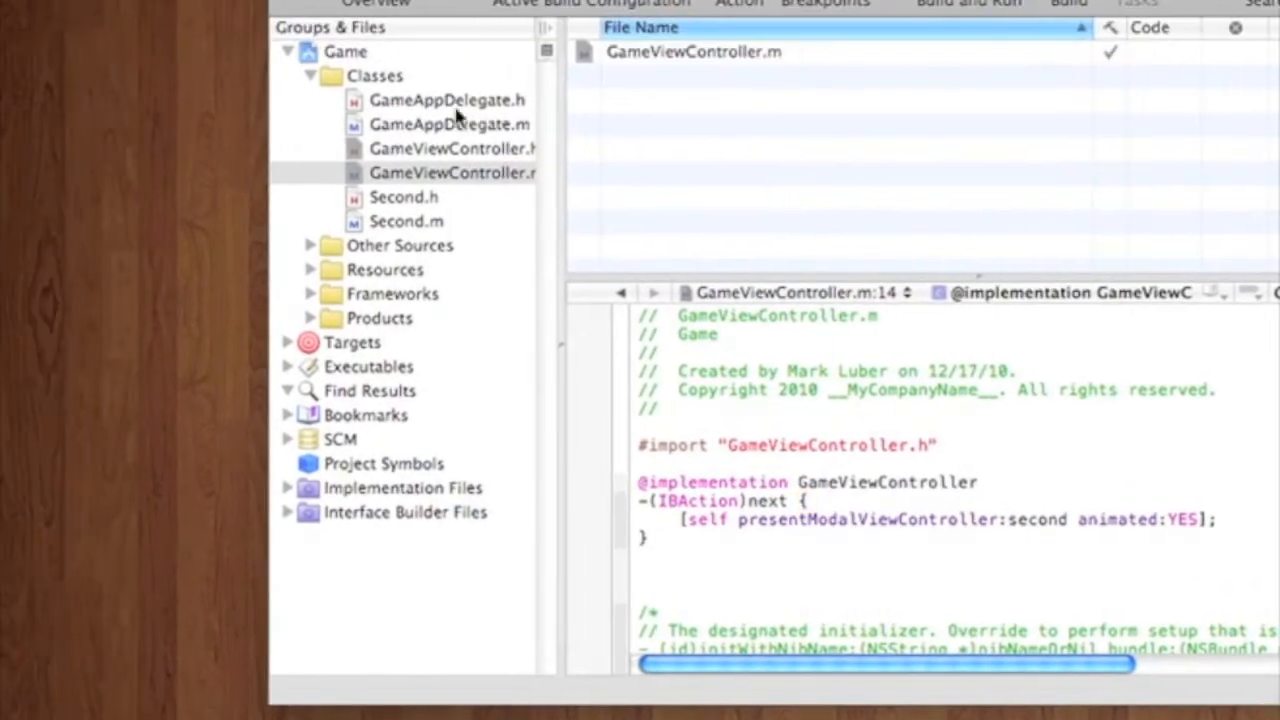
pyautogui.click(452, 148)
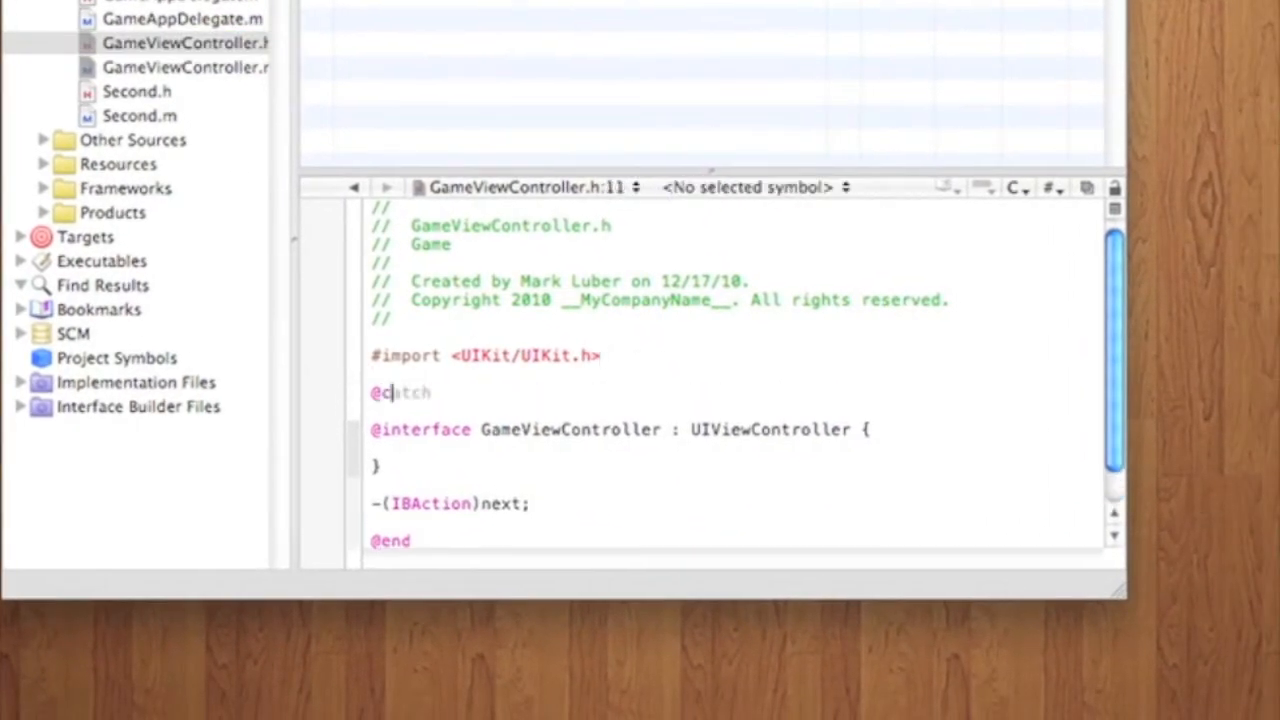
pyautogui.write('class Second')
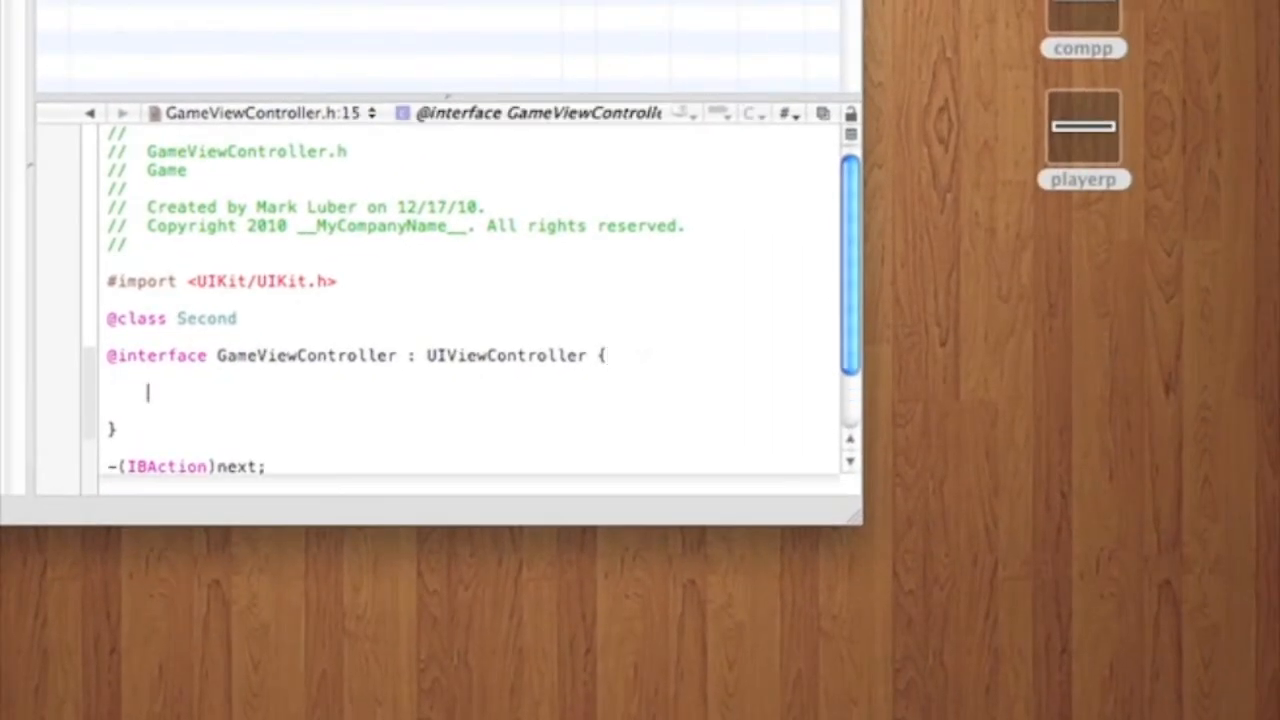
pyautogui.write('IBOutlet')
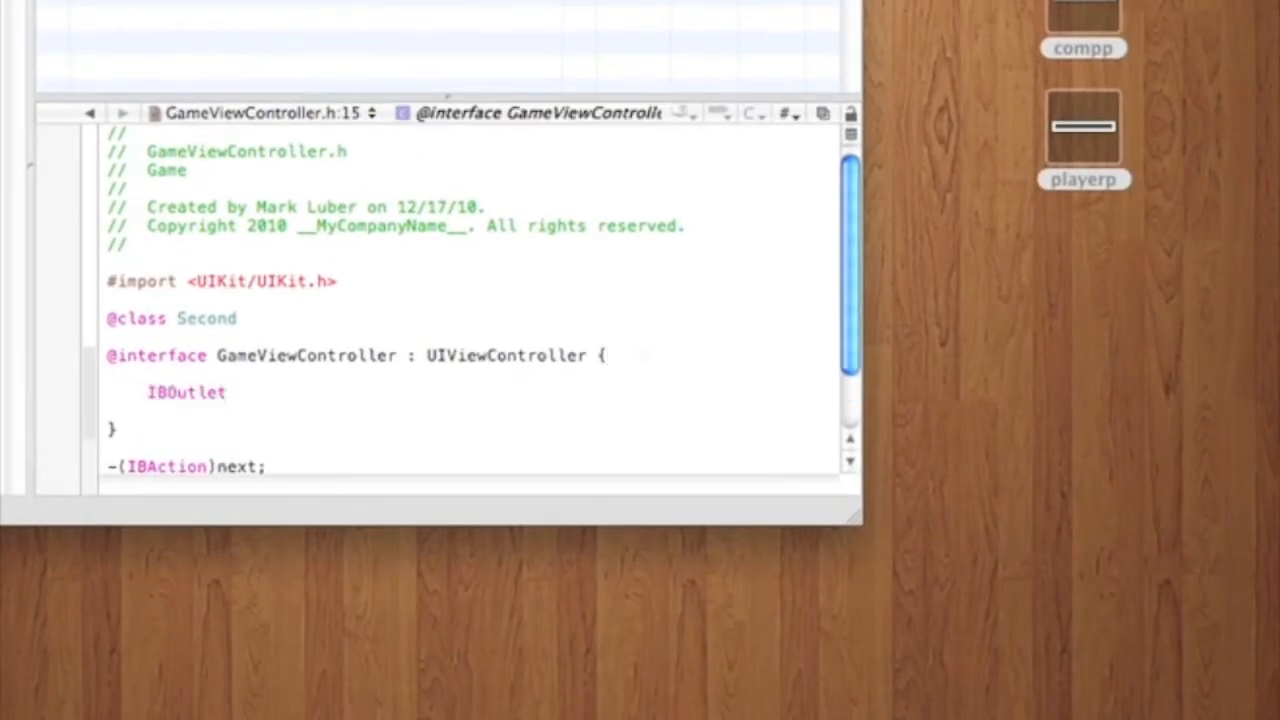
pyautogui.write('SEcond')
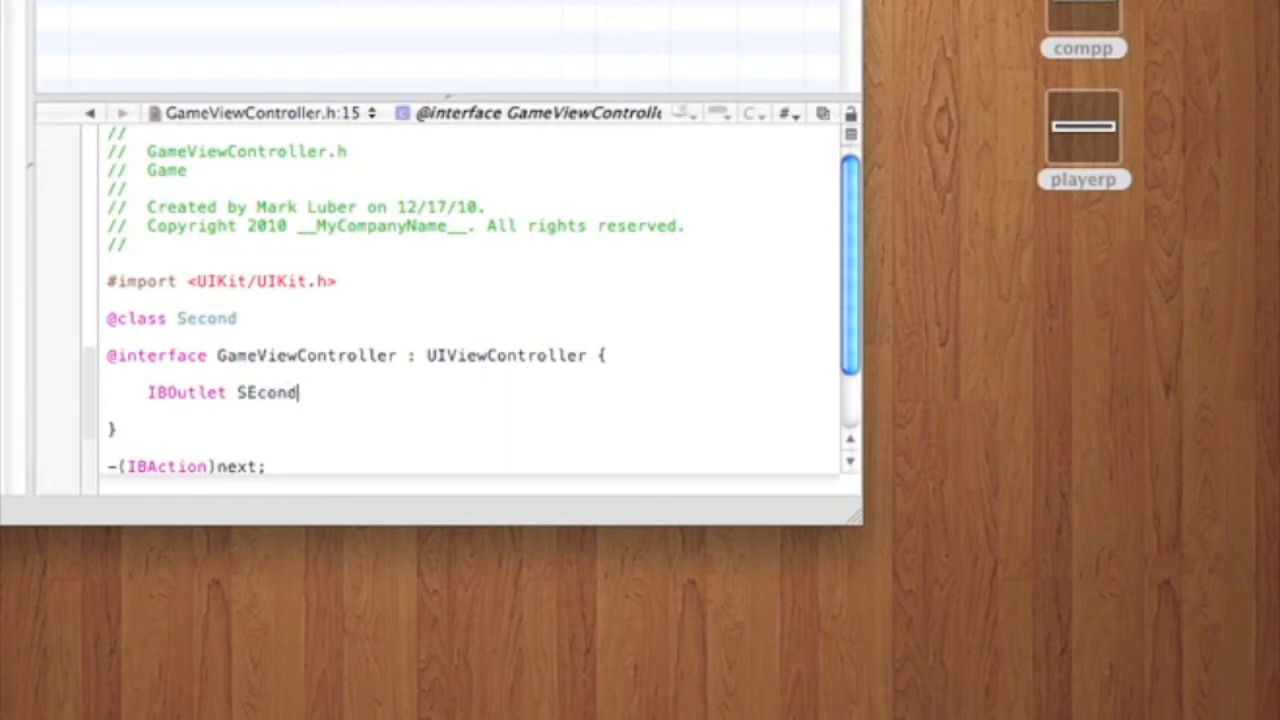
pyautogui.write('Second')
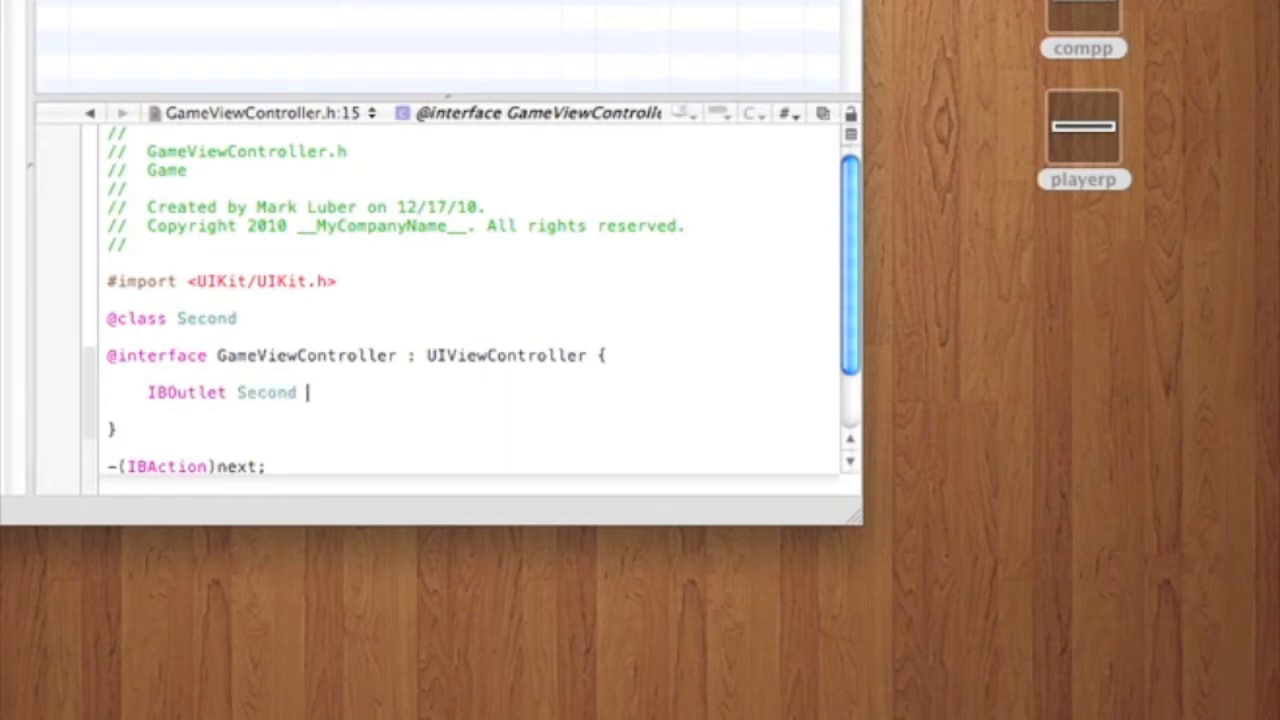
pyautogui.write('*second;')
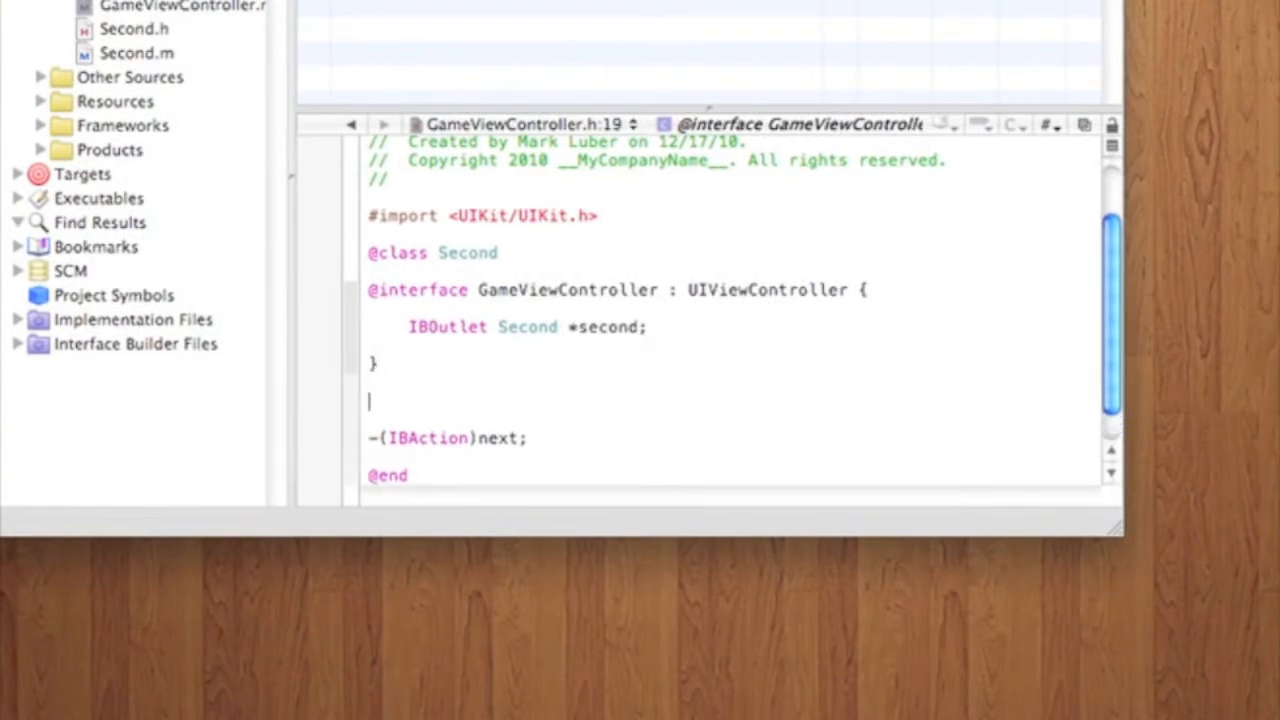
pyautogui.write('@property')
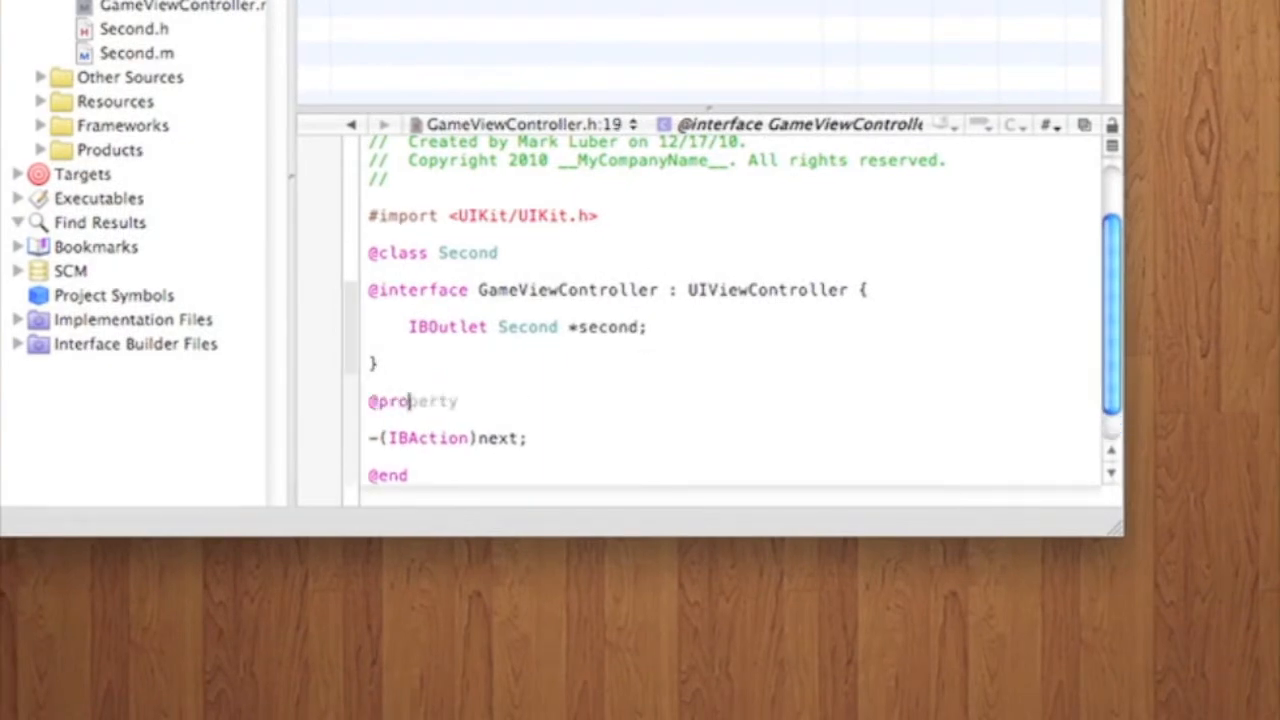
pyautogui.write('(nonatomic, retain')
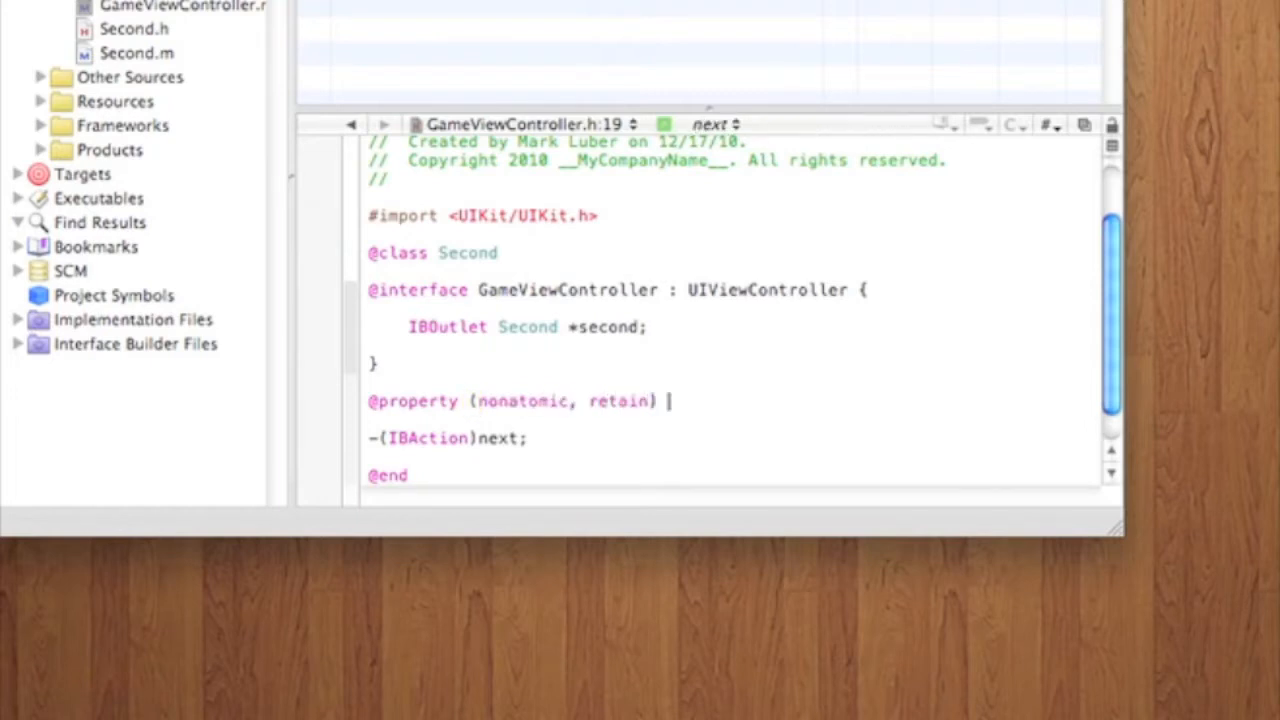
pyautogui.write('Second')
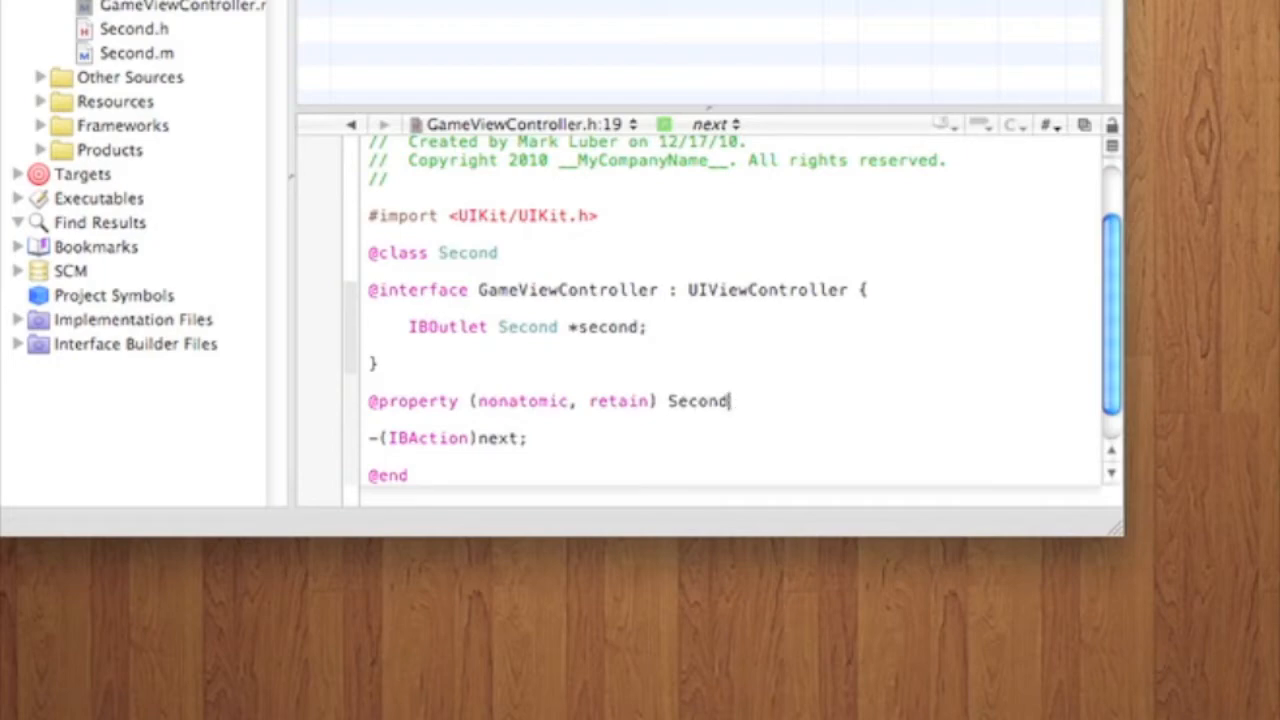
pyautogui.write('*s')
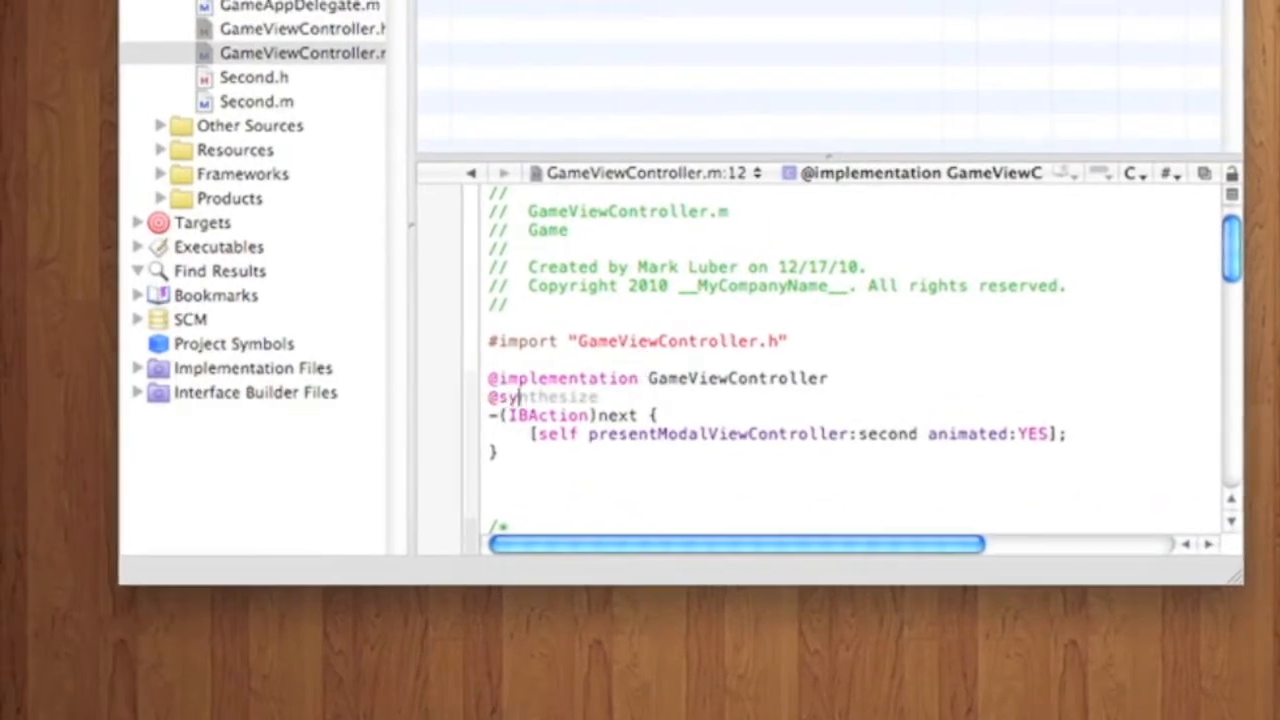
pyautogui.write('second;')
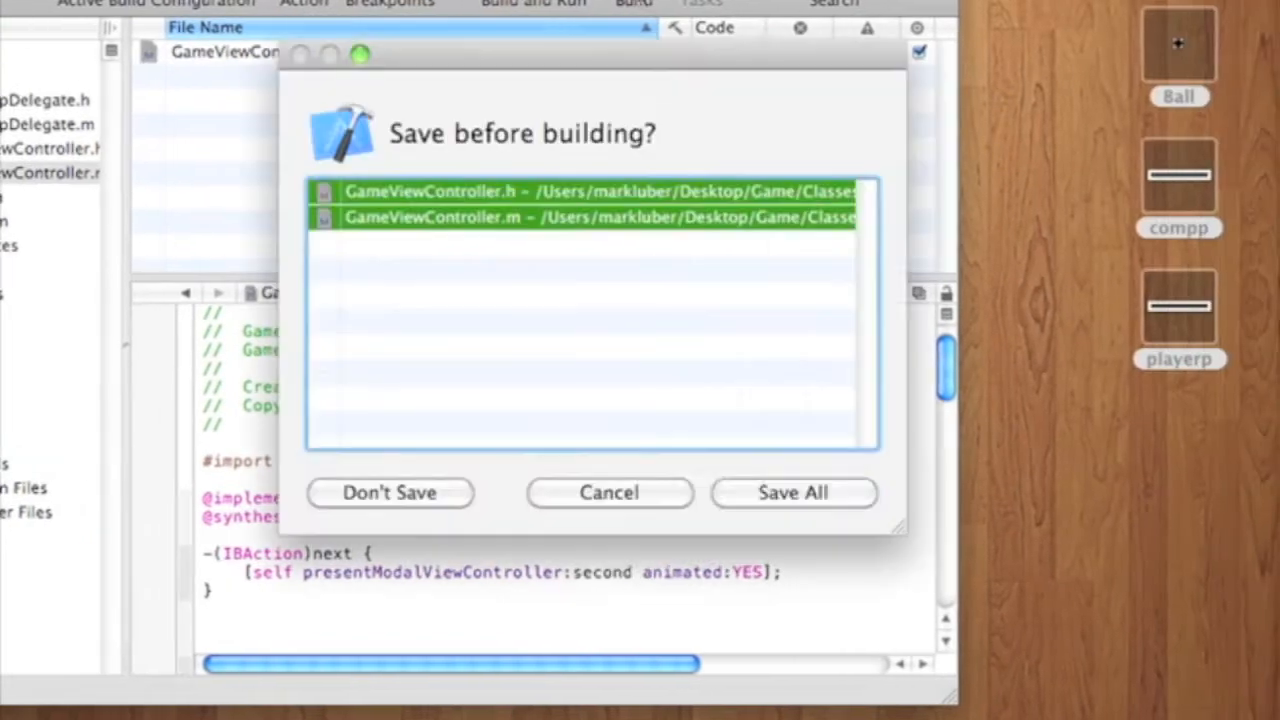
# Save All changed GameViewController files so the build proceeds.
pyautogui.click(792, 492)
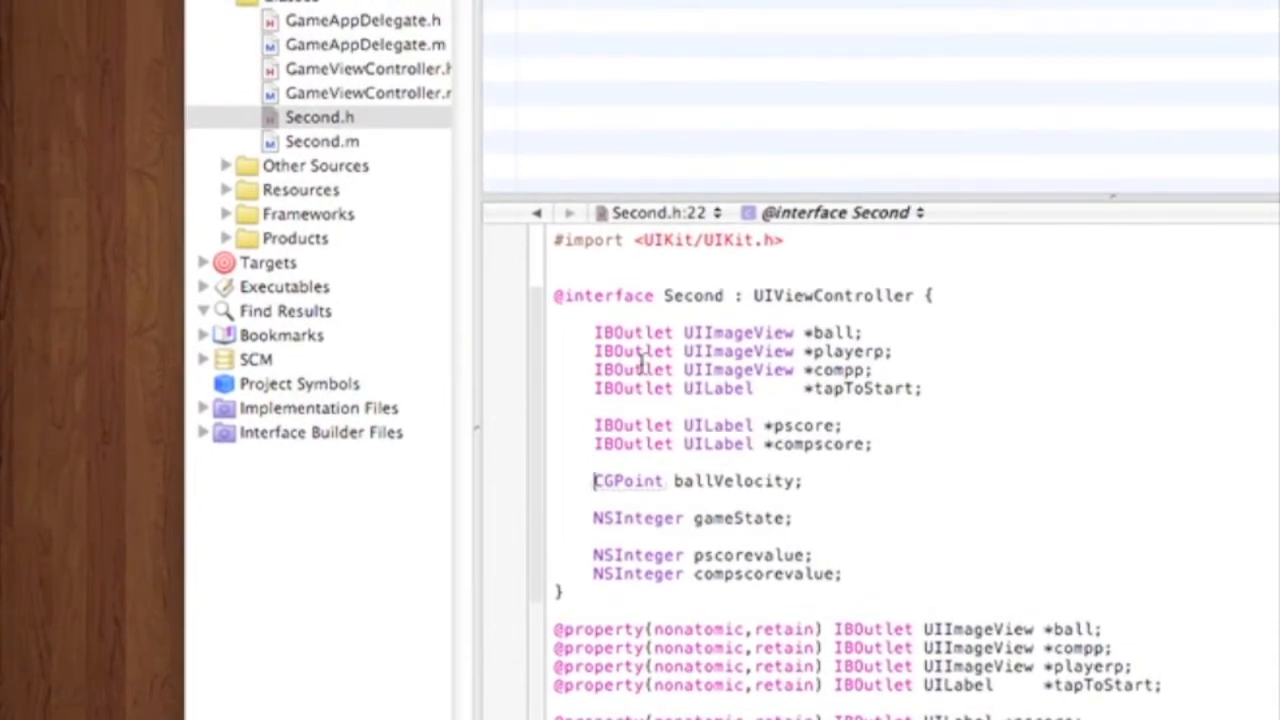
# Review the pscorevalue score variables in Second.h and start the -(IBOutlet) declarations for ball, paddles and labels.
pyautogui.scroll(-3)
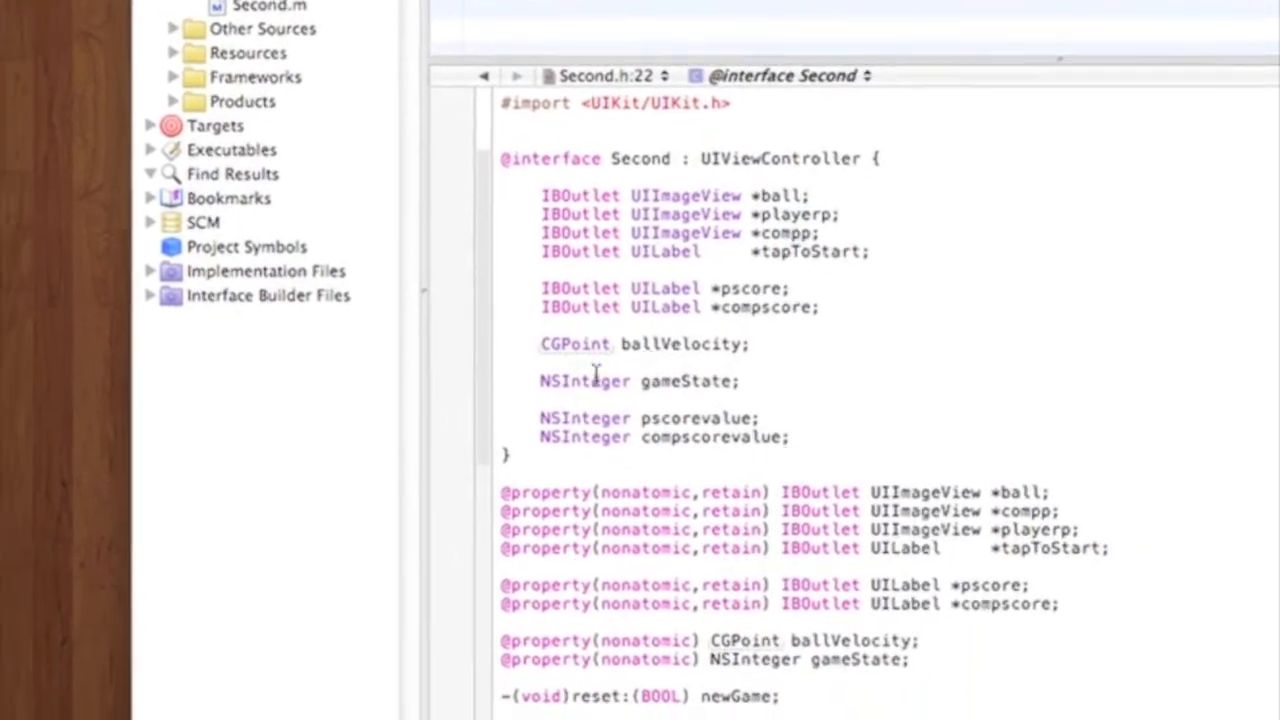
pyautogui.doubleClick(580, 380)
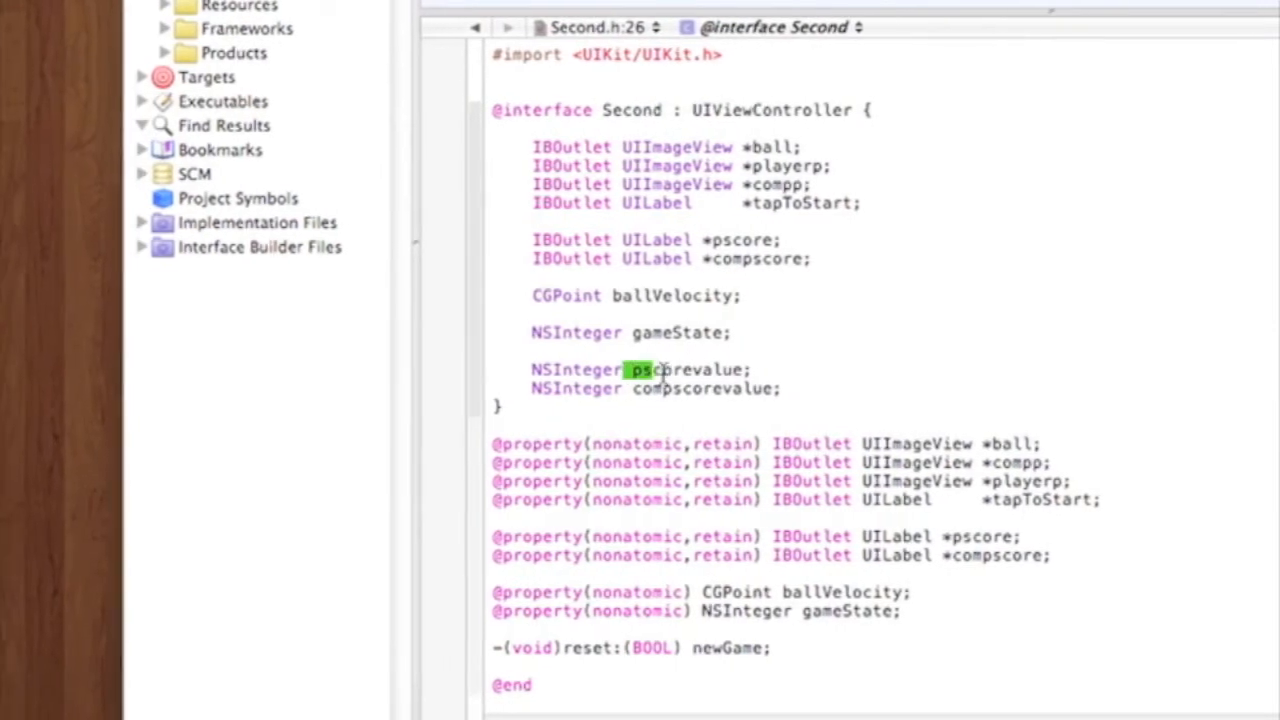
pyautogui.doubleClick(684, 368)
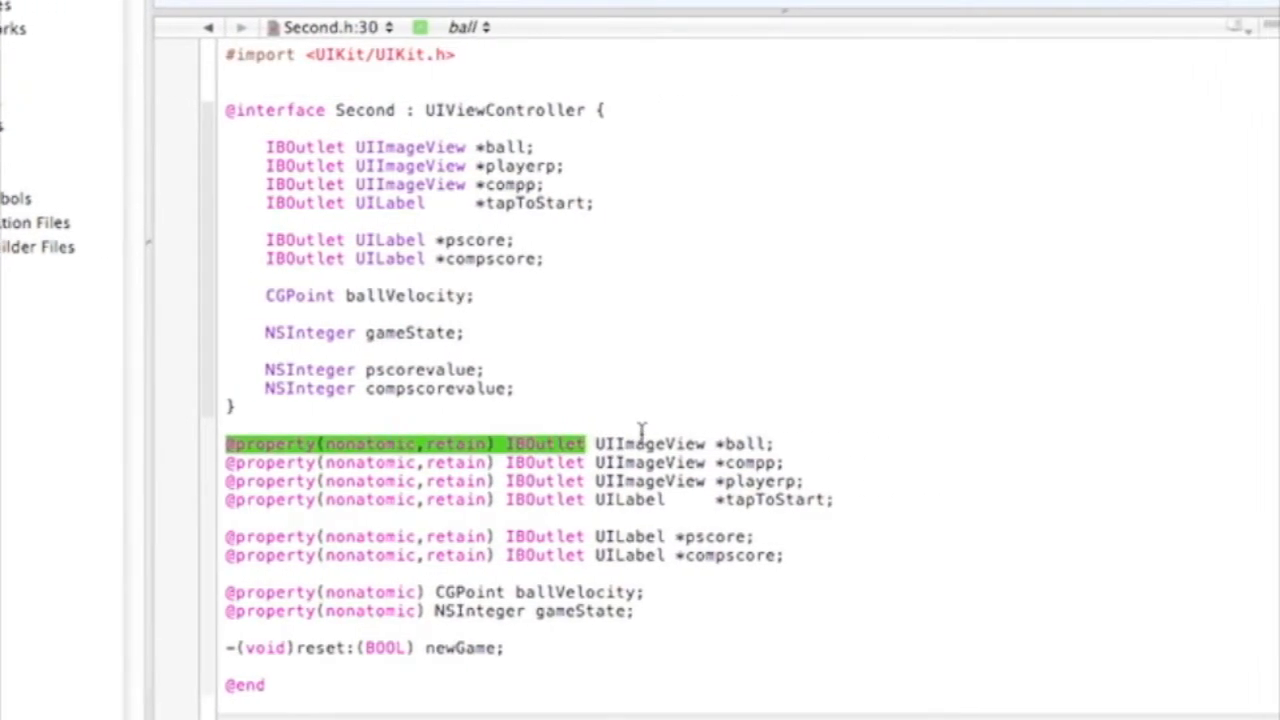
pyautogui.click(580, 592)
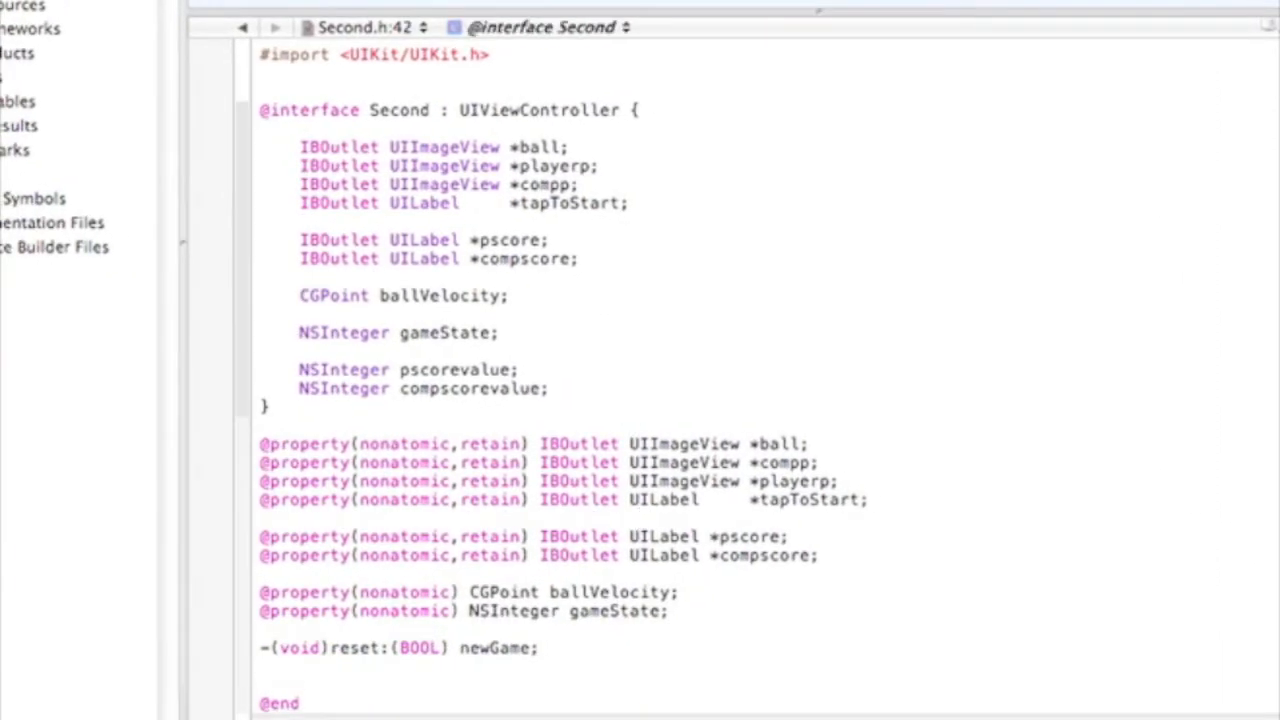
pyautogui.write('-(IBOutlet')
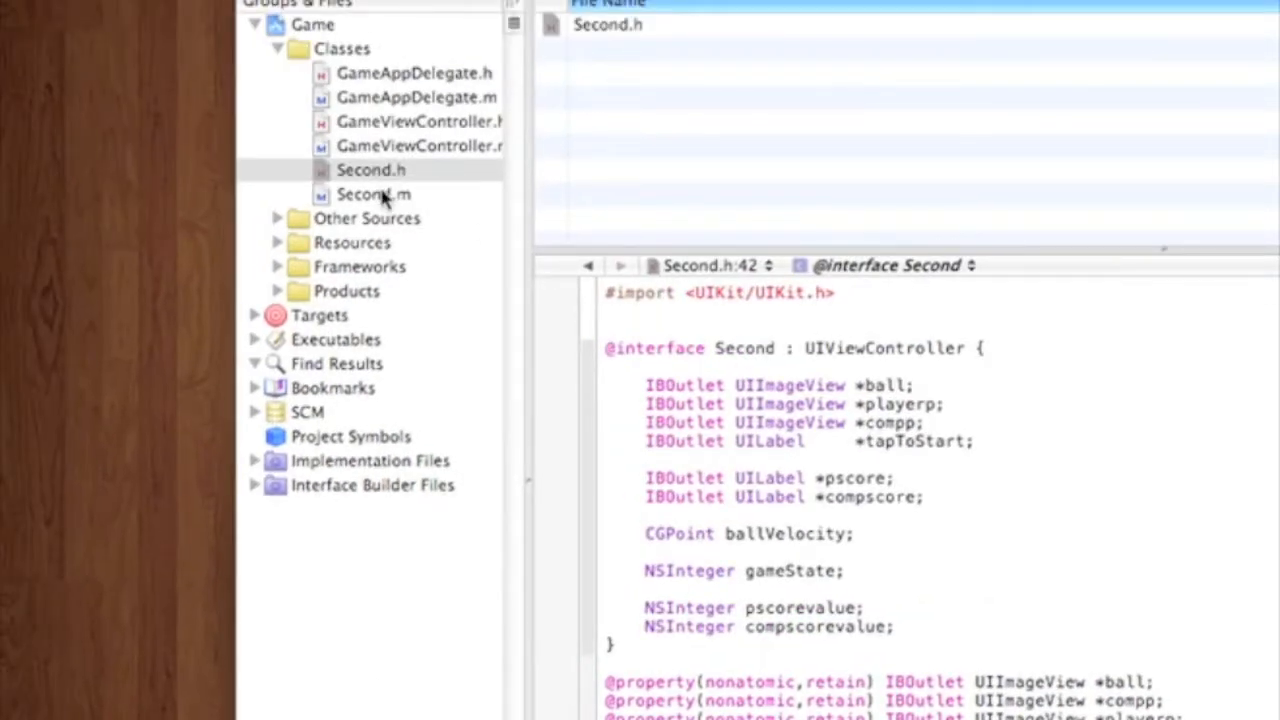
# In Second.m, start a blank line below the #import "Second.h" line.
pyautogui.click(374, 194)
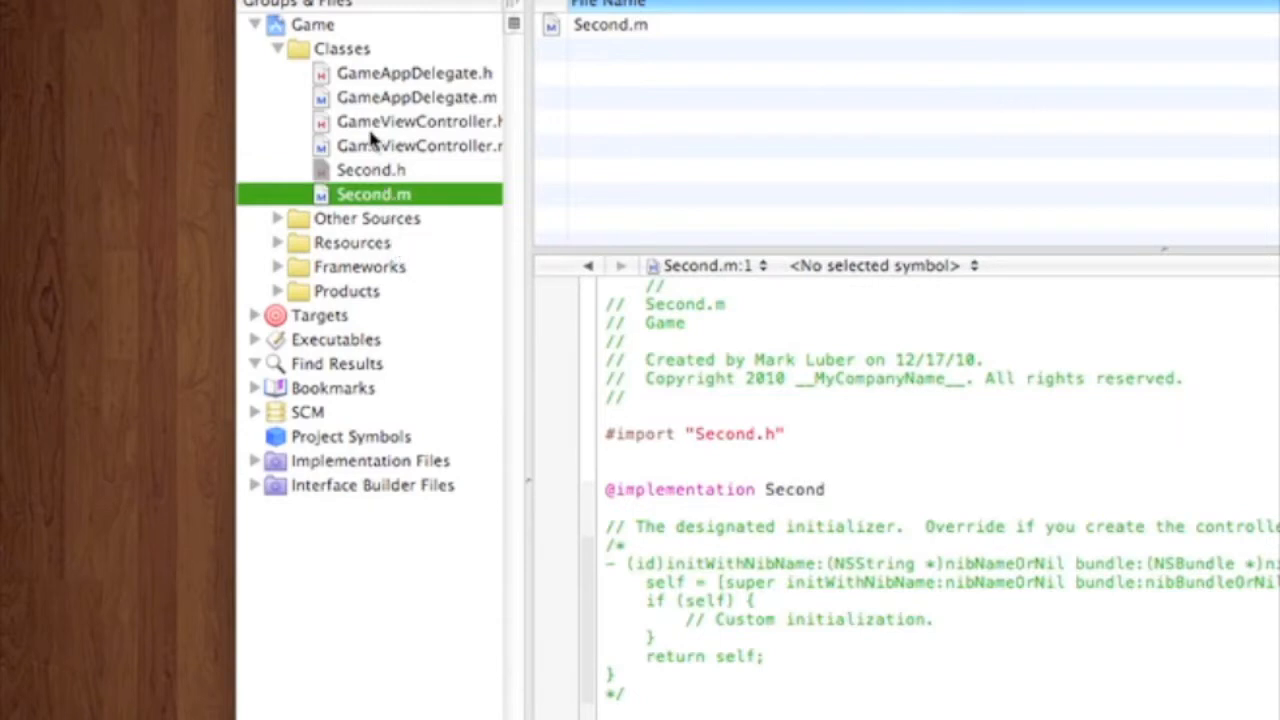
pyautogui.click(372, 168)
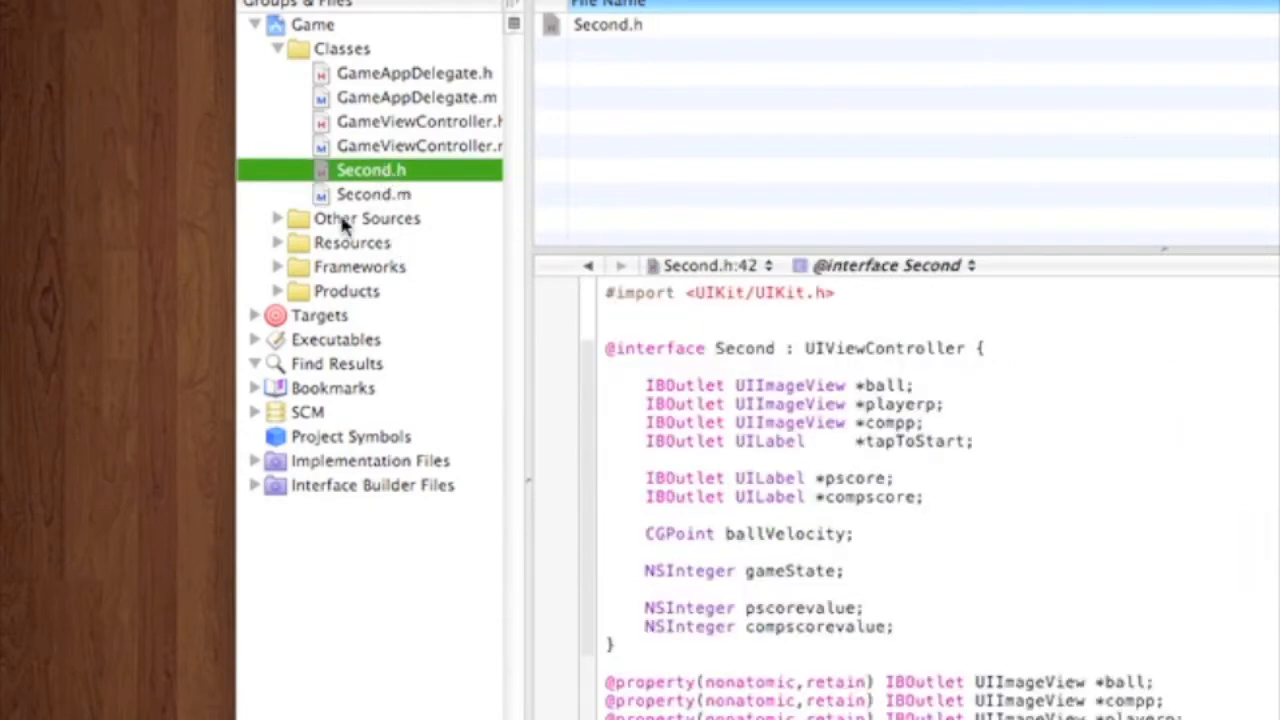
pyautogui.click(374, 194)
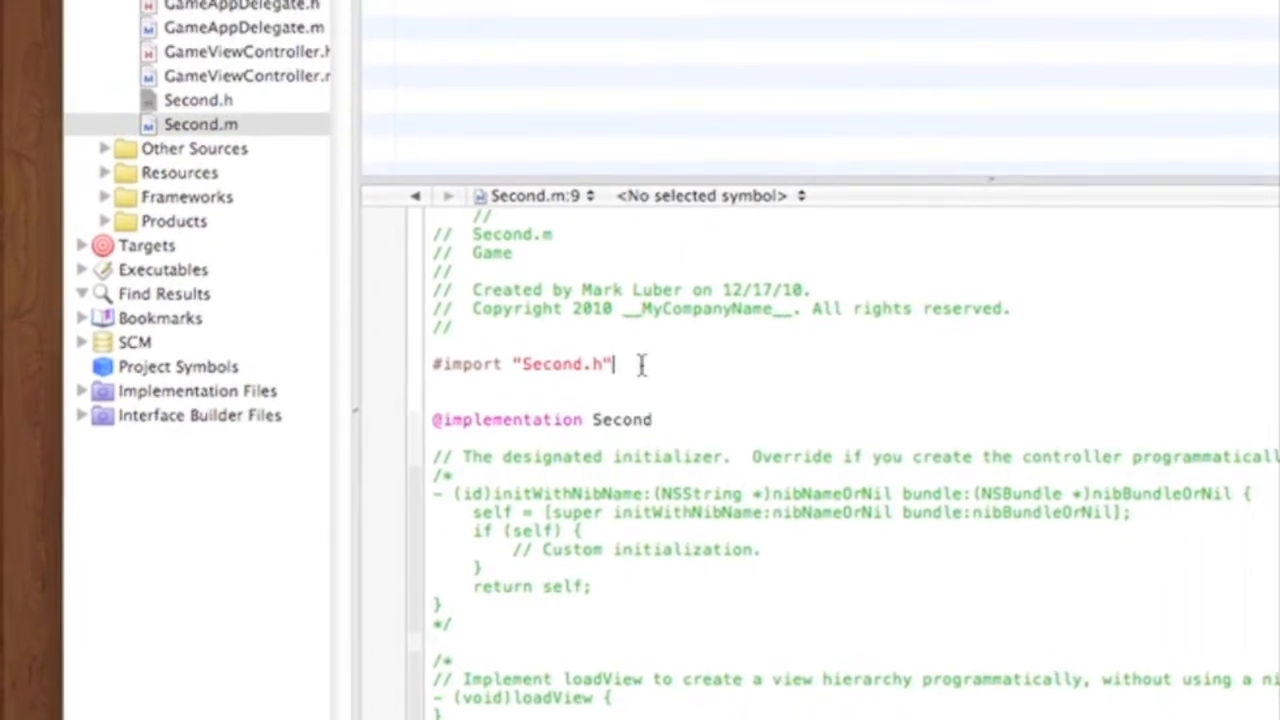
pyautogui.scroll(-3)
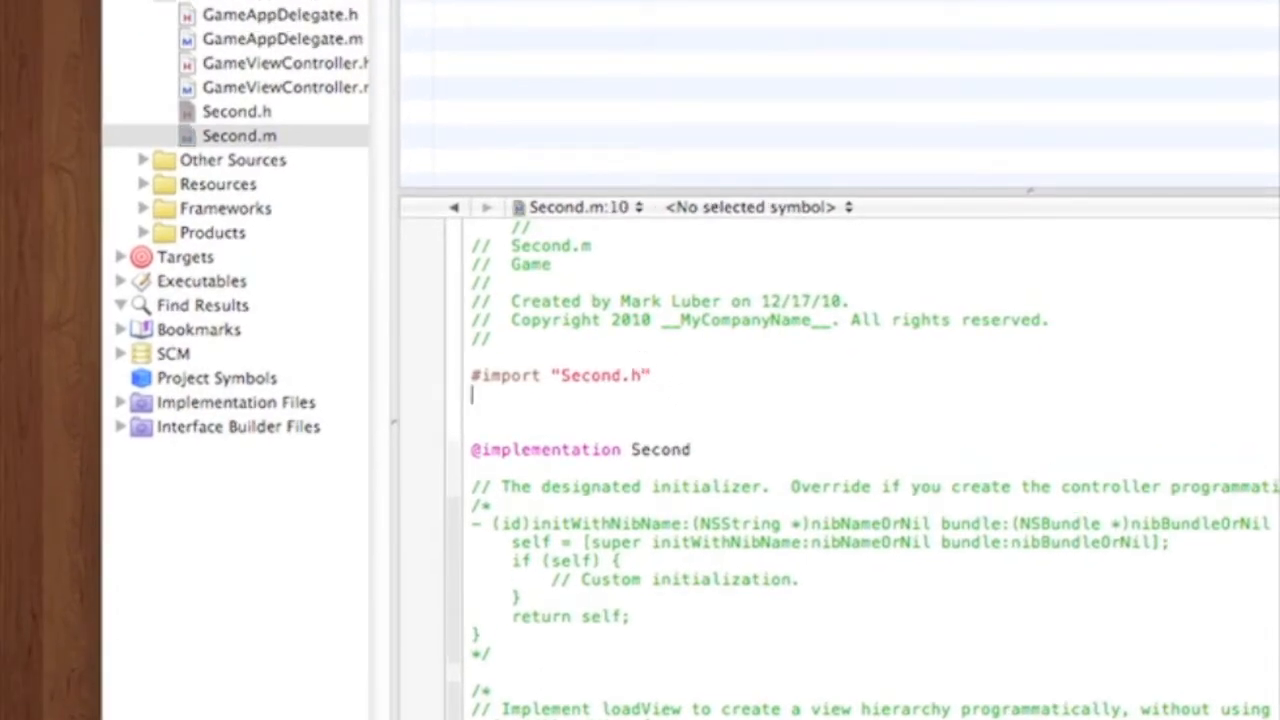
pyautogui.click(144, 184)
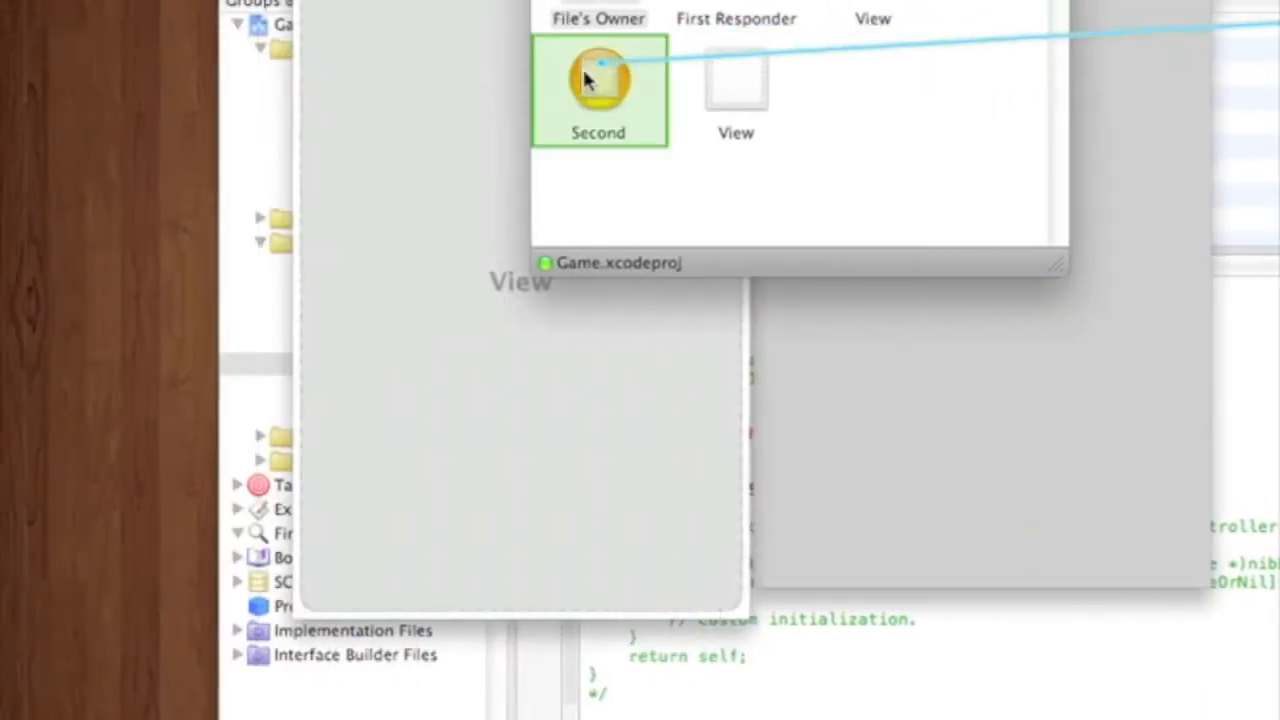
# Link File's Owner to the View and wire the Back button's Touch Up Inside to the back action.
pyautogui.moveTo(736, 80); pyautogui.dragTo(402, 340)
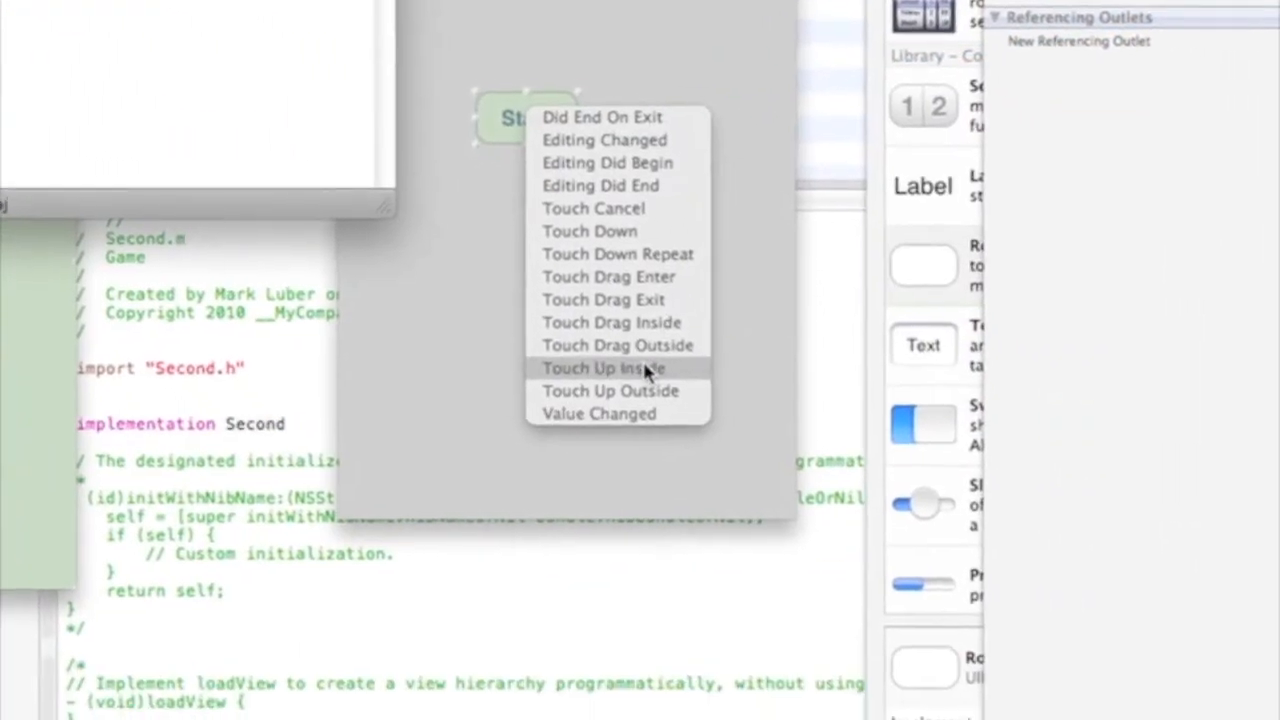
pyautogui.click(604, 368)
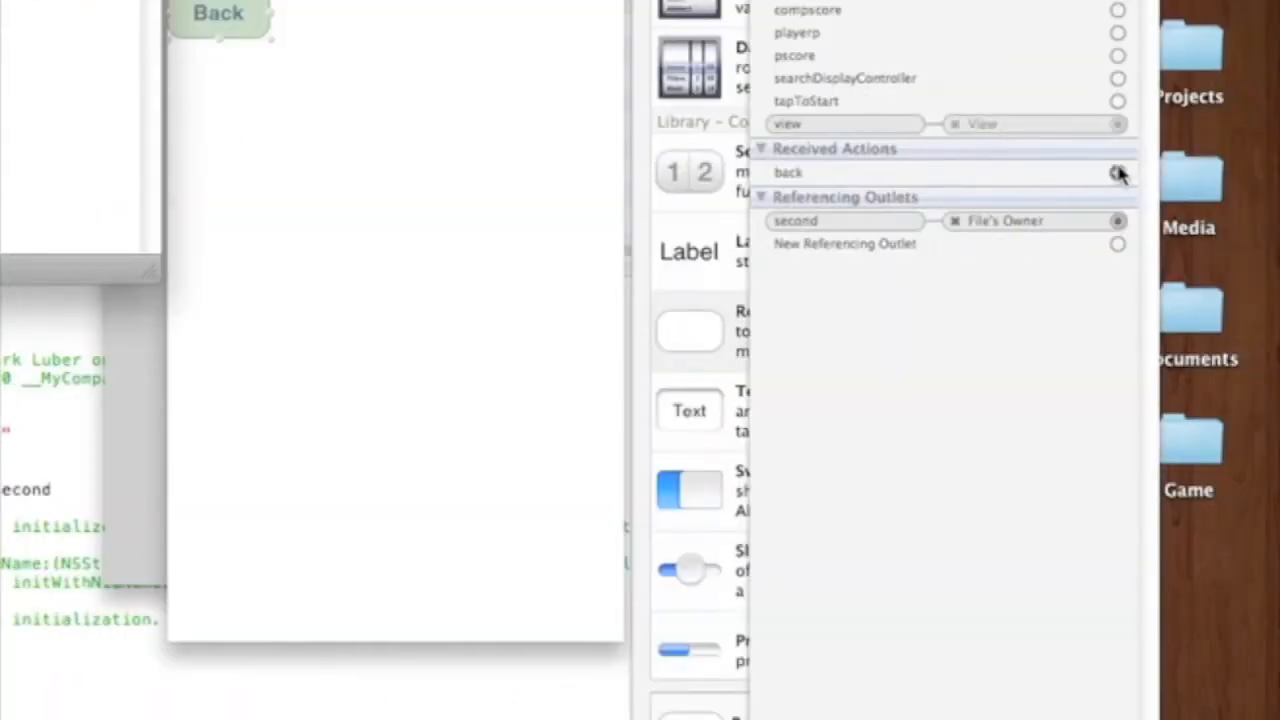
pyautogui.click(1118, 172)
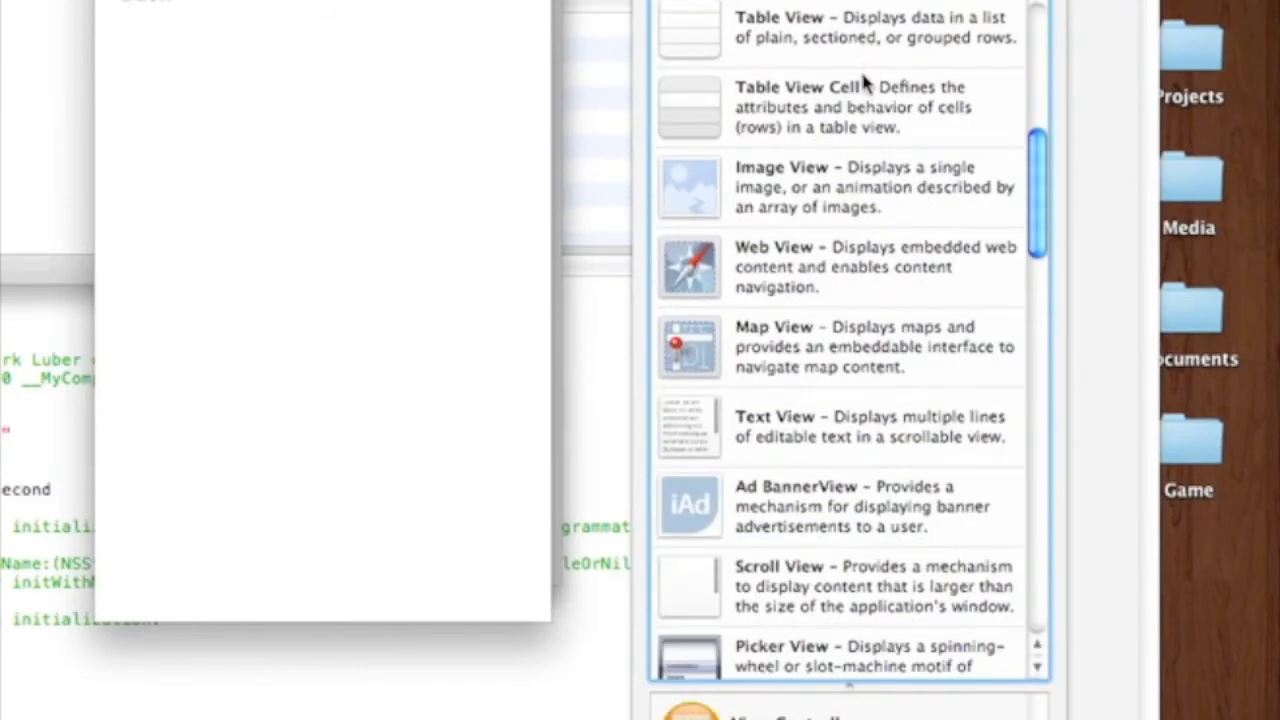
# Add an Image View showing table.png and send it to the back behind the Back button.
pyautogui.scroll(-3)
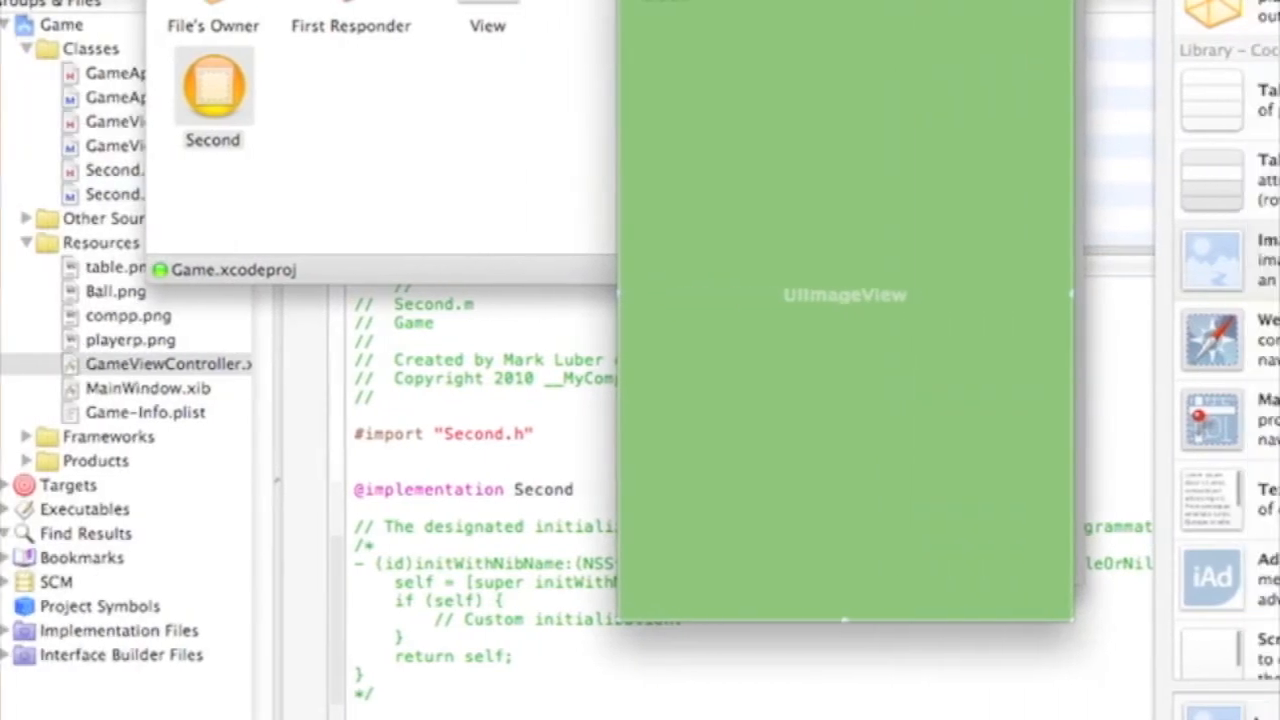
pyautogui.rightClick(844, 296)
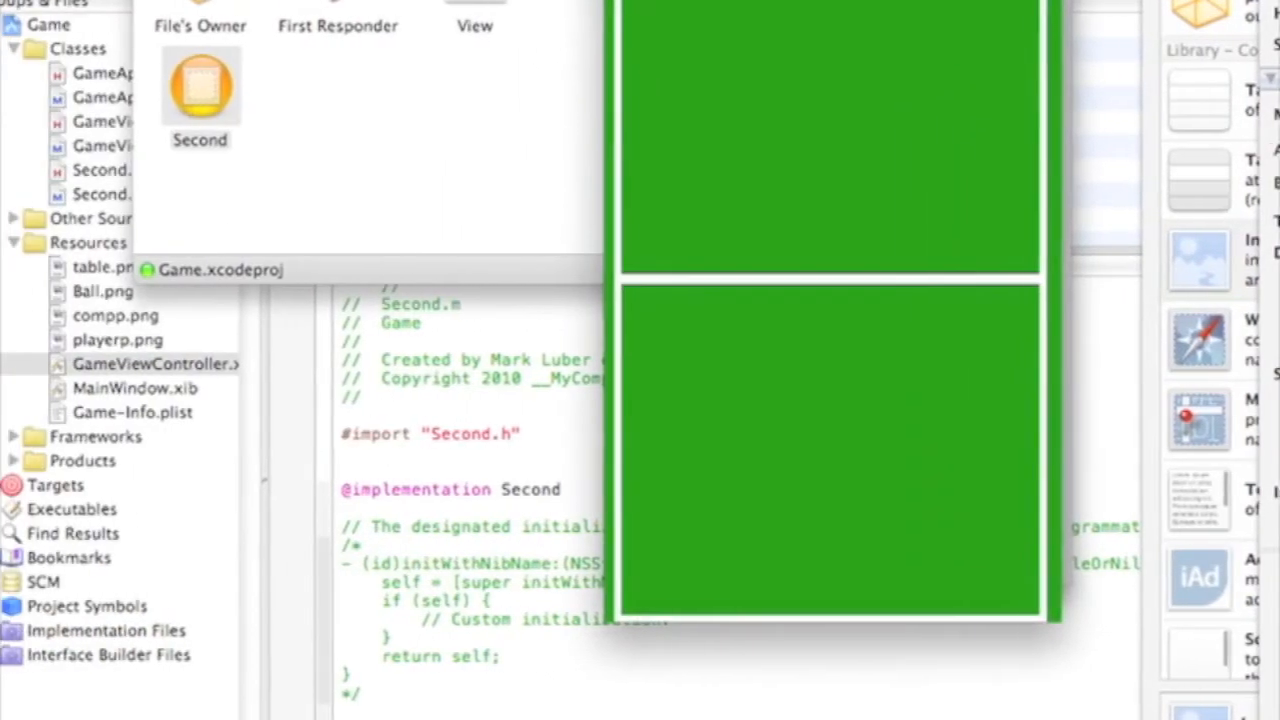
pyautogui.rightClick(800, 140)
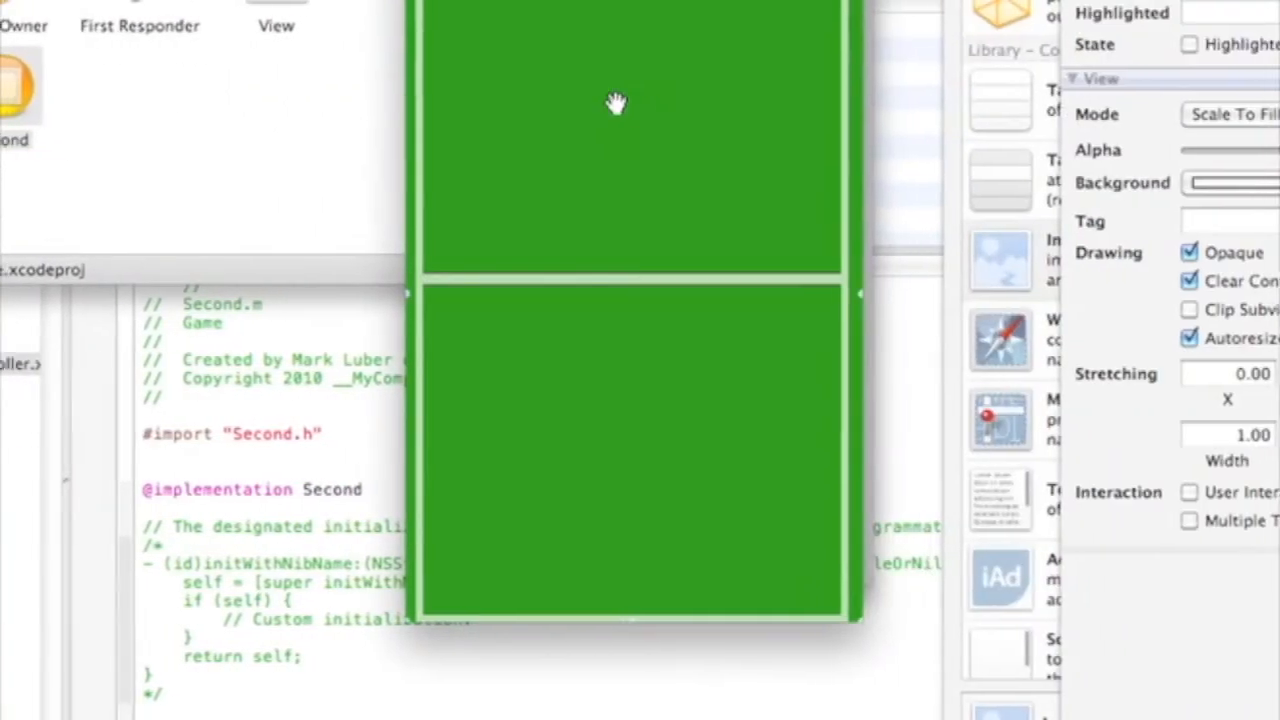
pyautogui.rightClick(616, 104)
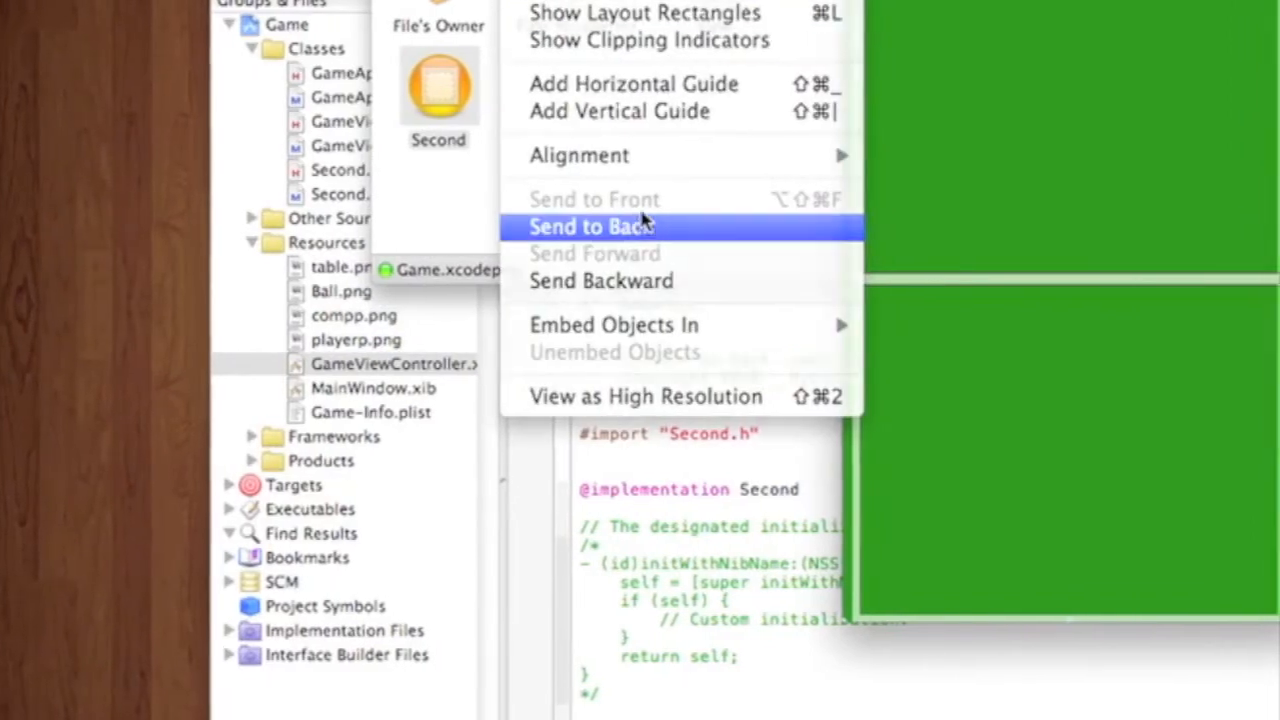
pyautogui.click(592, 226)
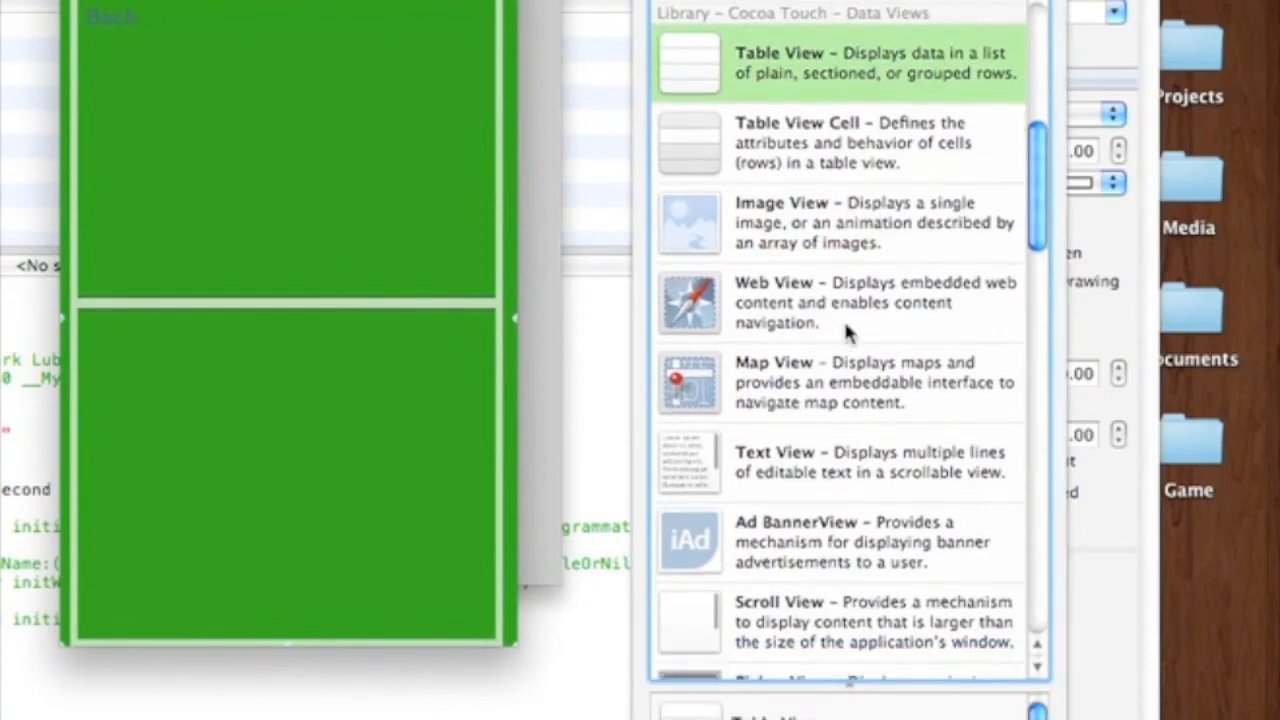
# Place an image view on the table and set its size to W 60, H 50.
pyautogui.moveTo(688, 222); pyautogui.dragTo(628, 70)
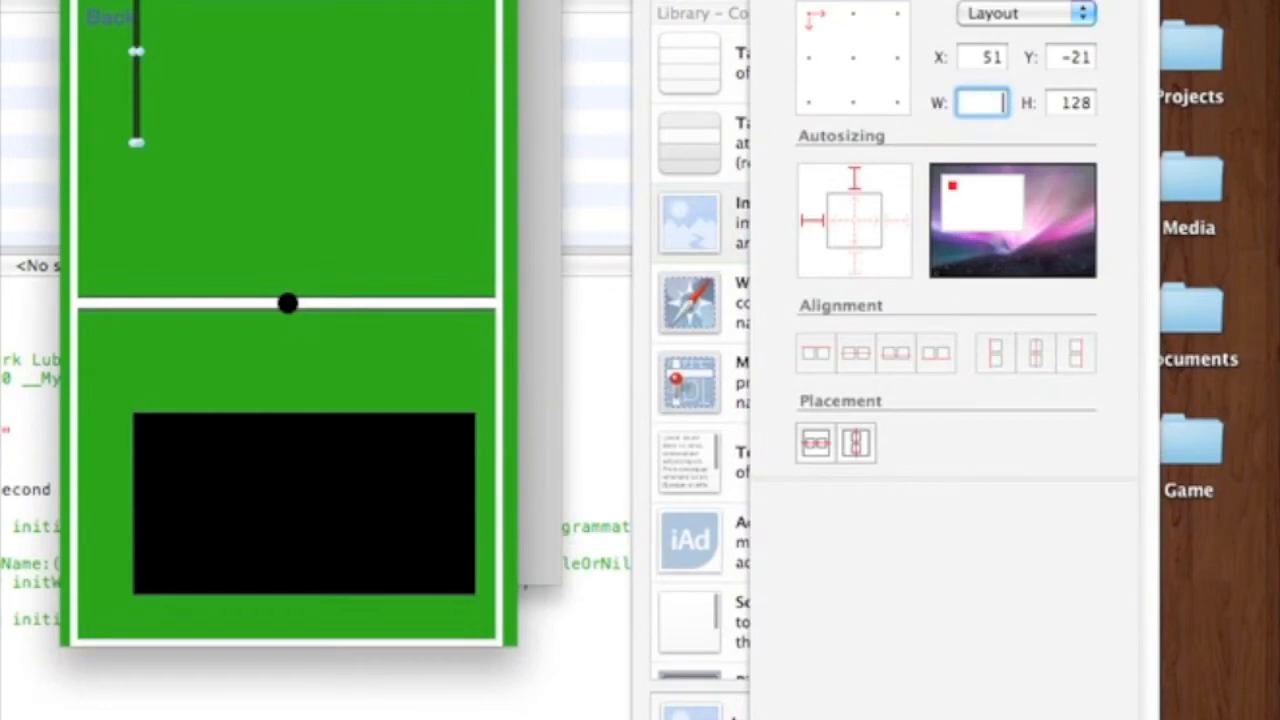
pyautogui.write('60')
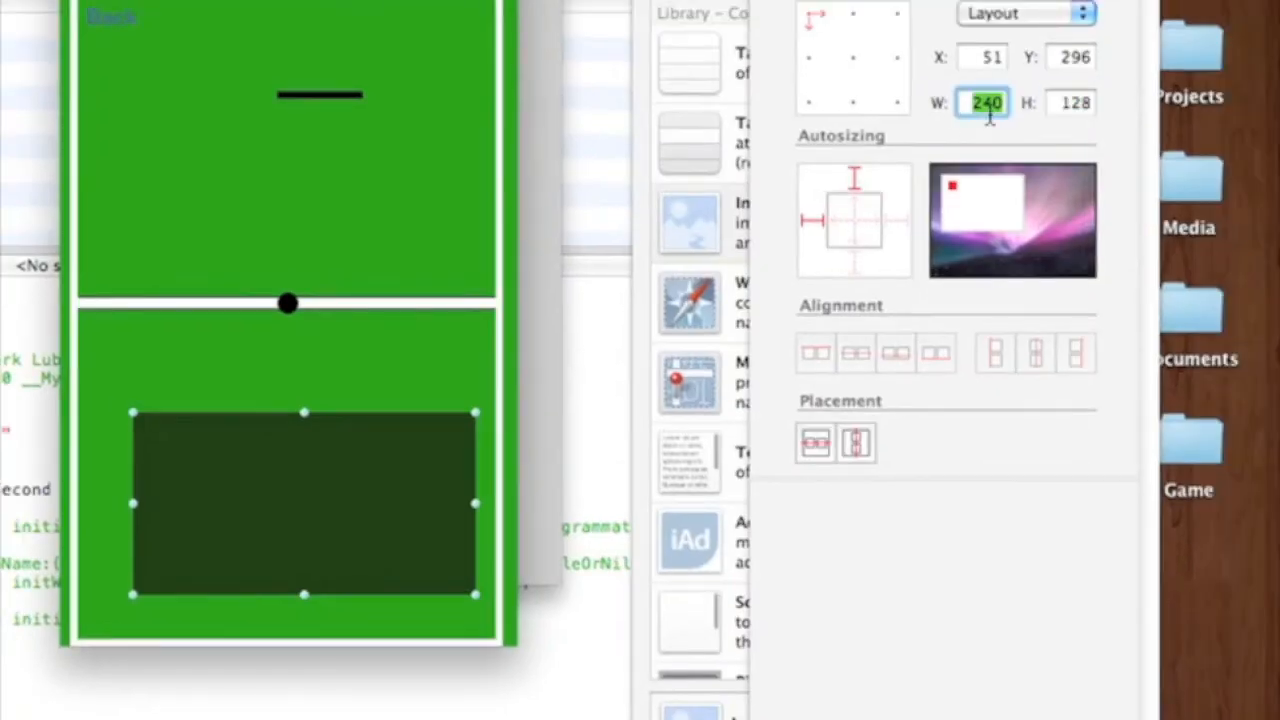
pyautogui.write('50')
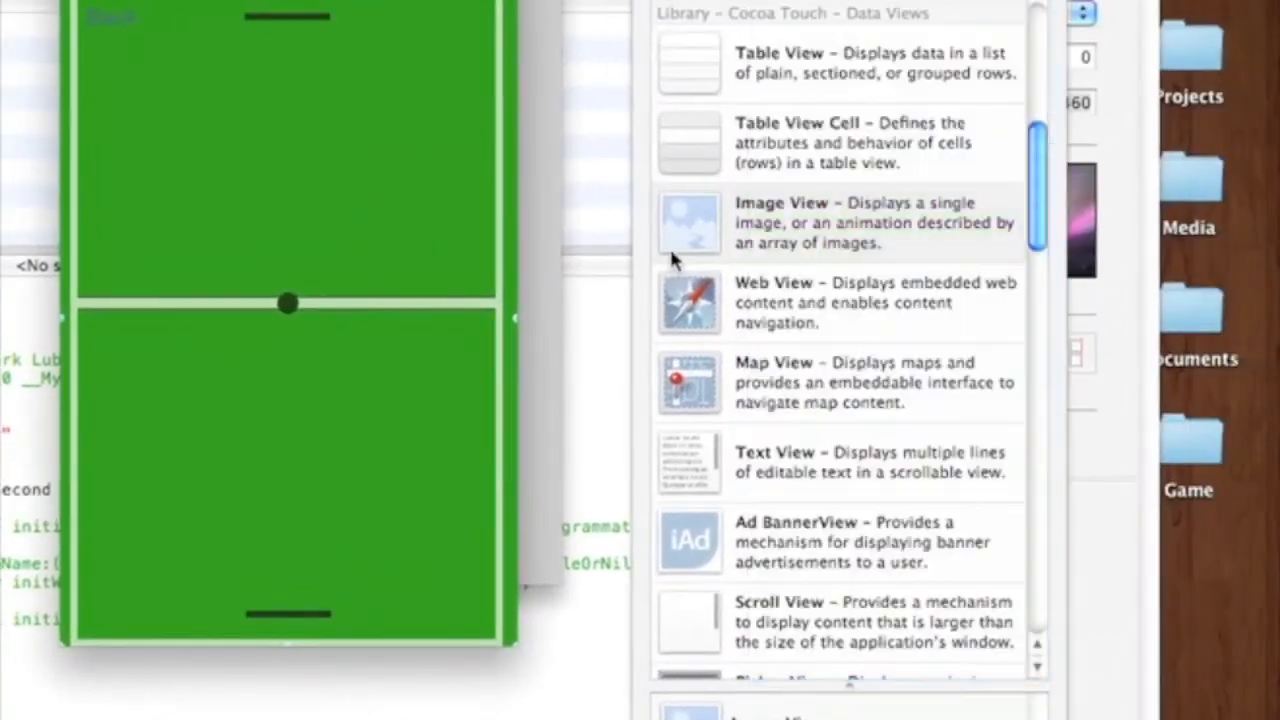
# Add a label at the table centre reading 'Tap To Start'.
pyautogui.scroll(3)
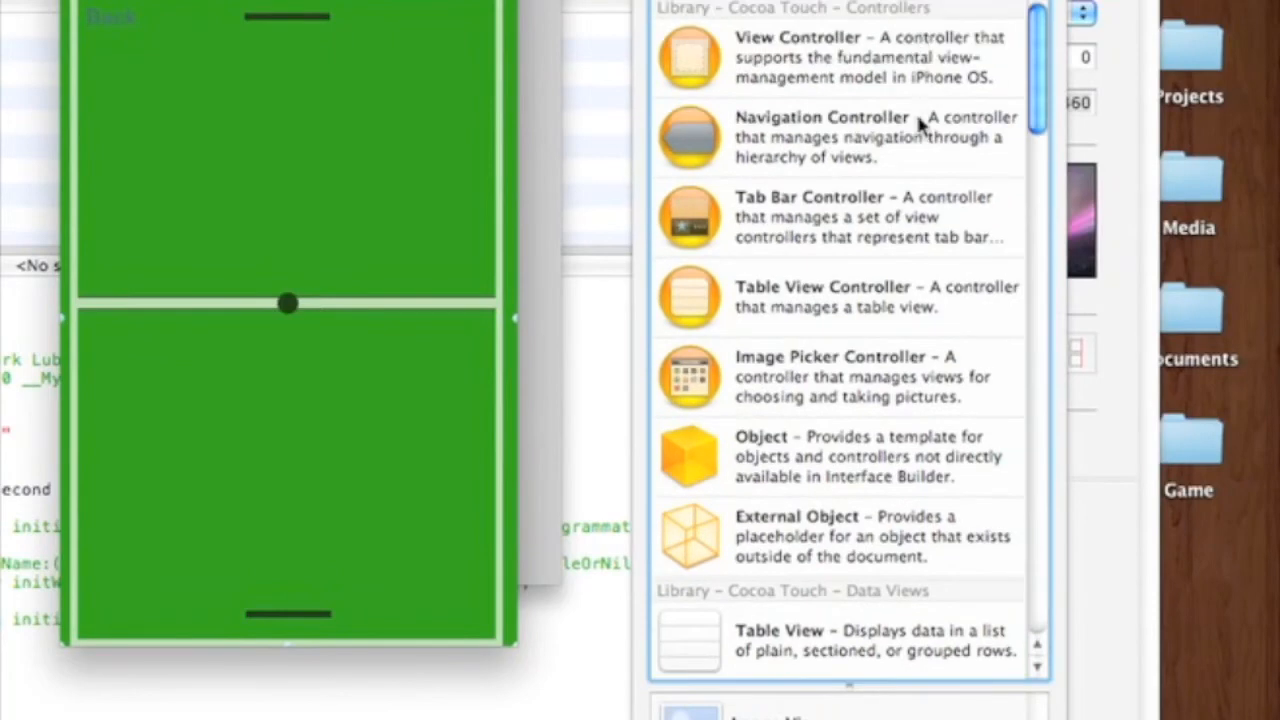
pyautogui.scroll(-3)
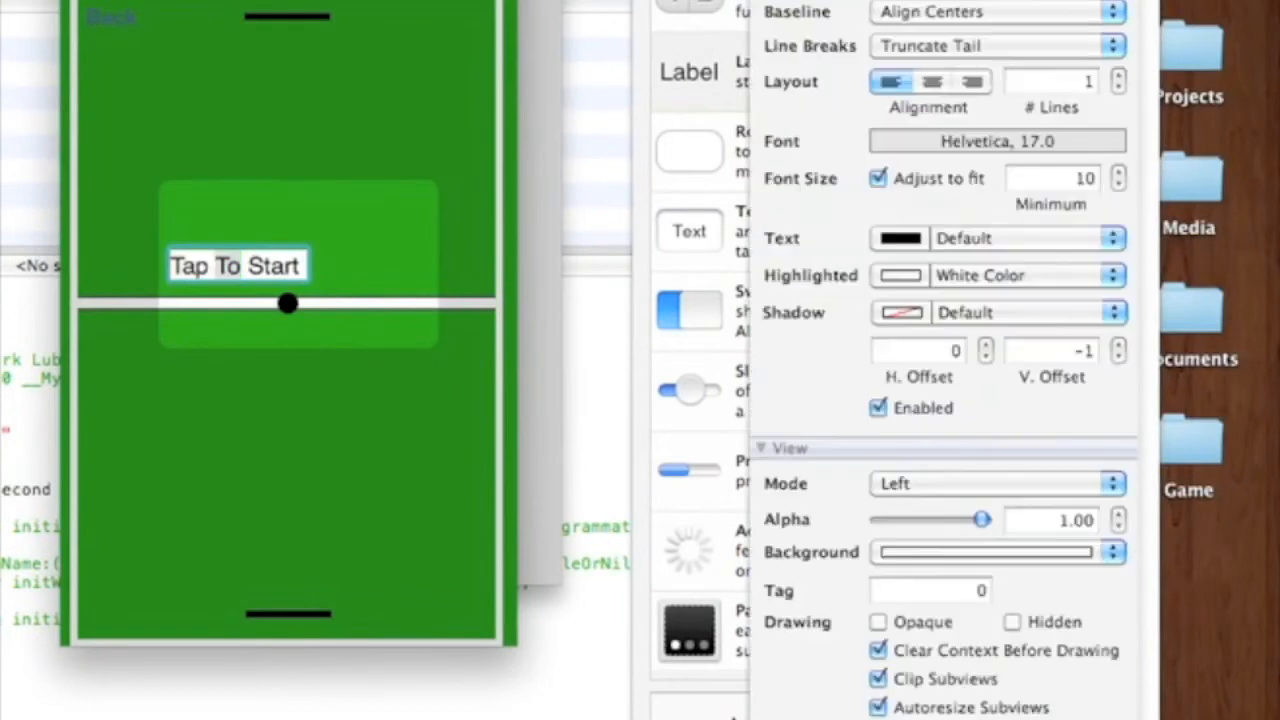
pyautogui.click(996, 140)
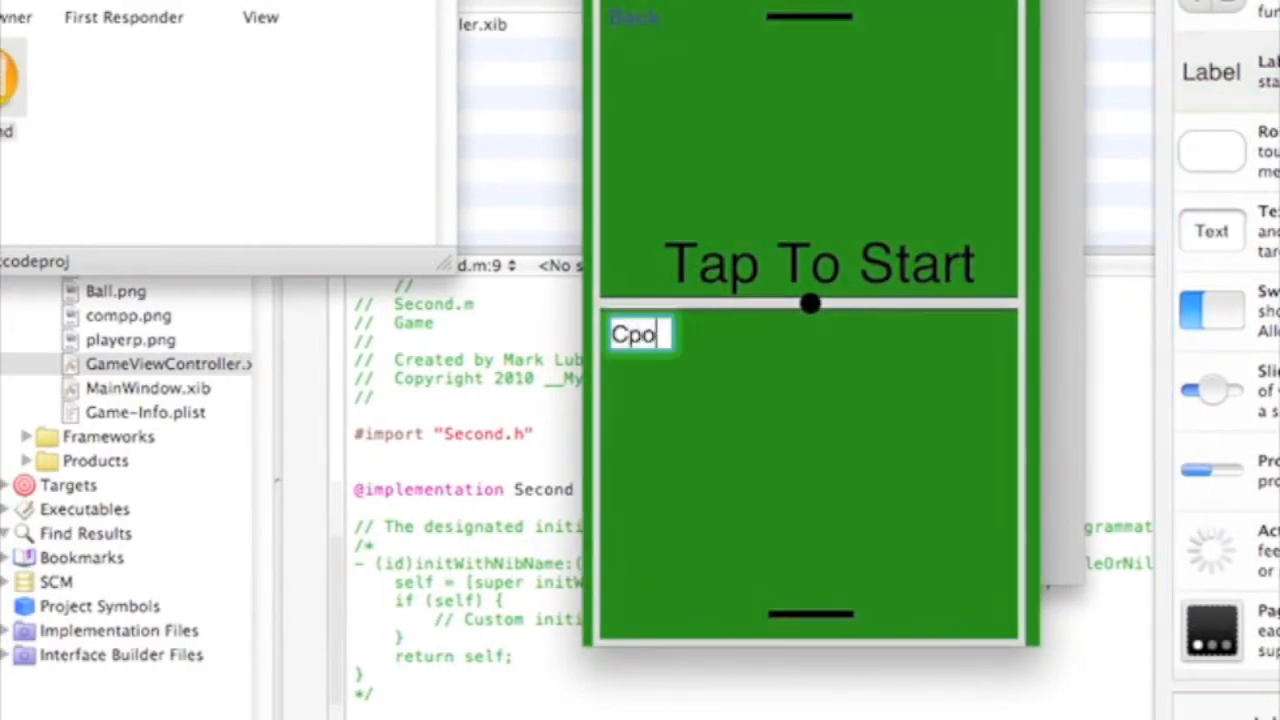
# Enter 'Computer' as the text of the new score label.
pyautogui.write('Computer: 0')
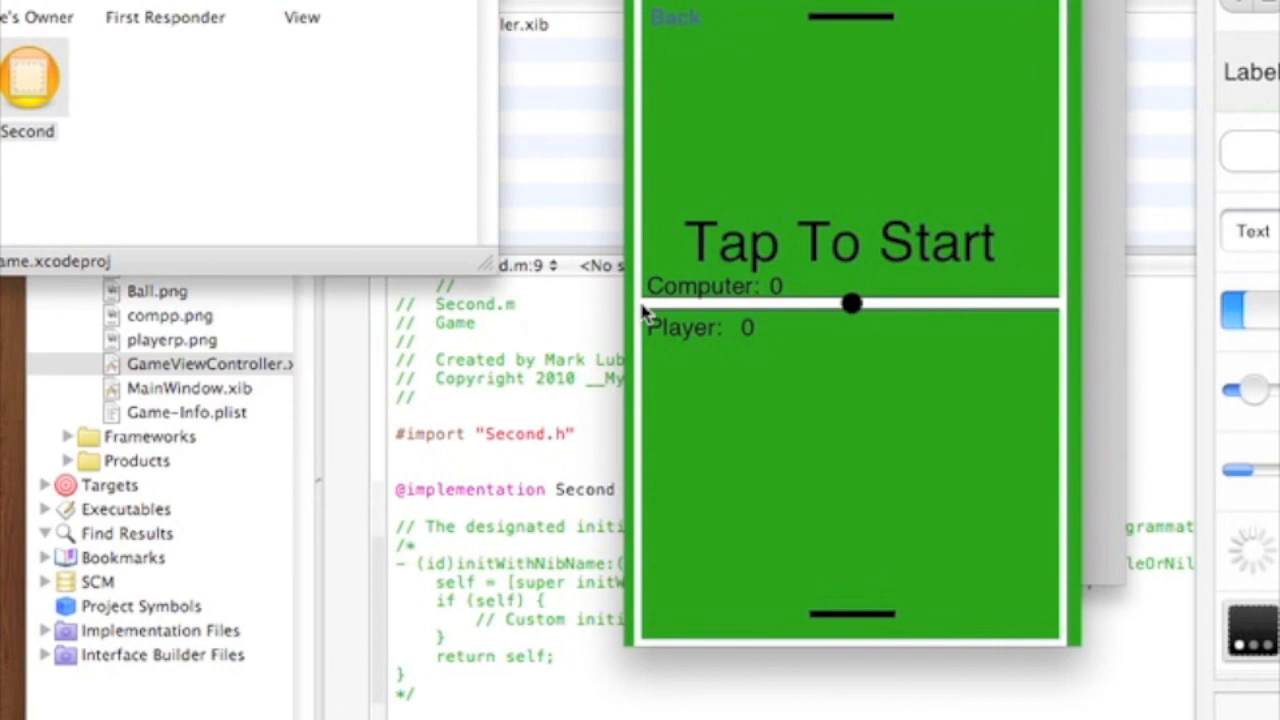
# Scroll the canvas to view the centre line while positioning the score labels.
pyautogui.scroll(-3)
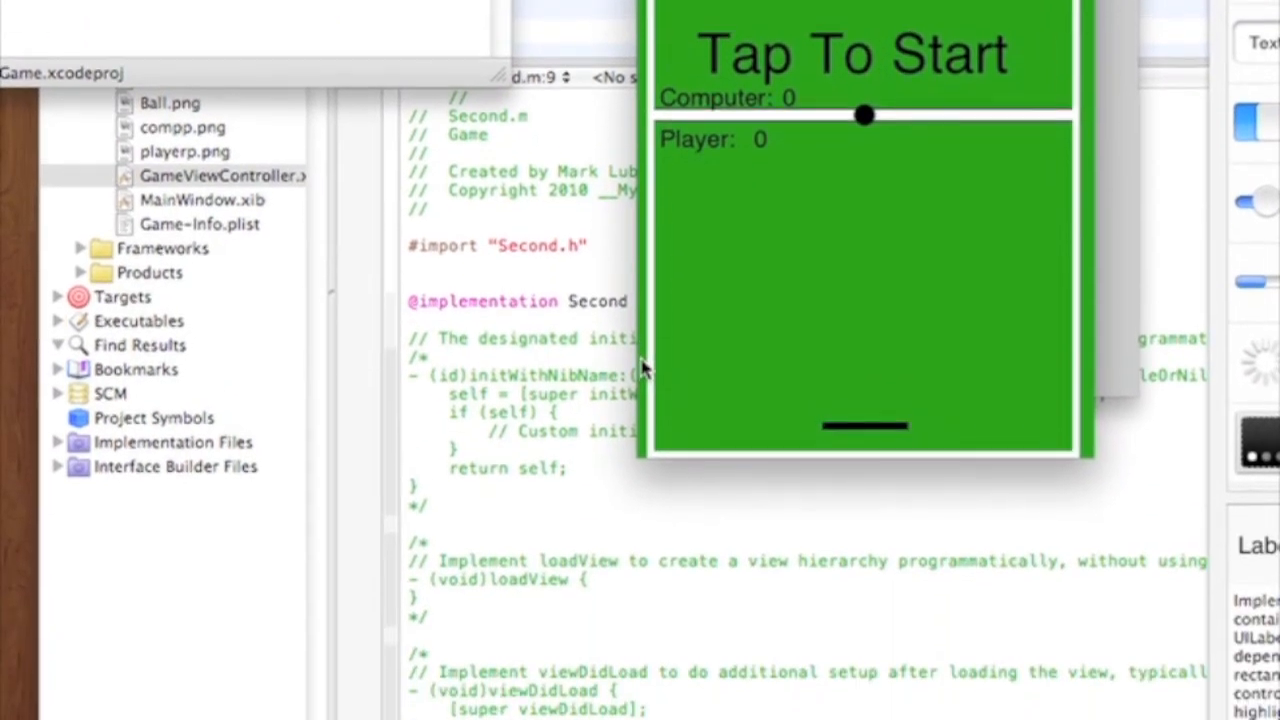